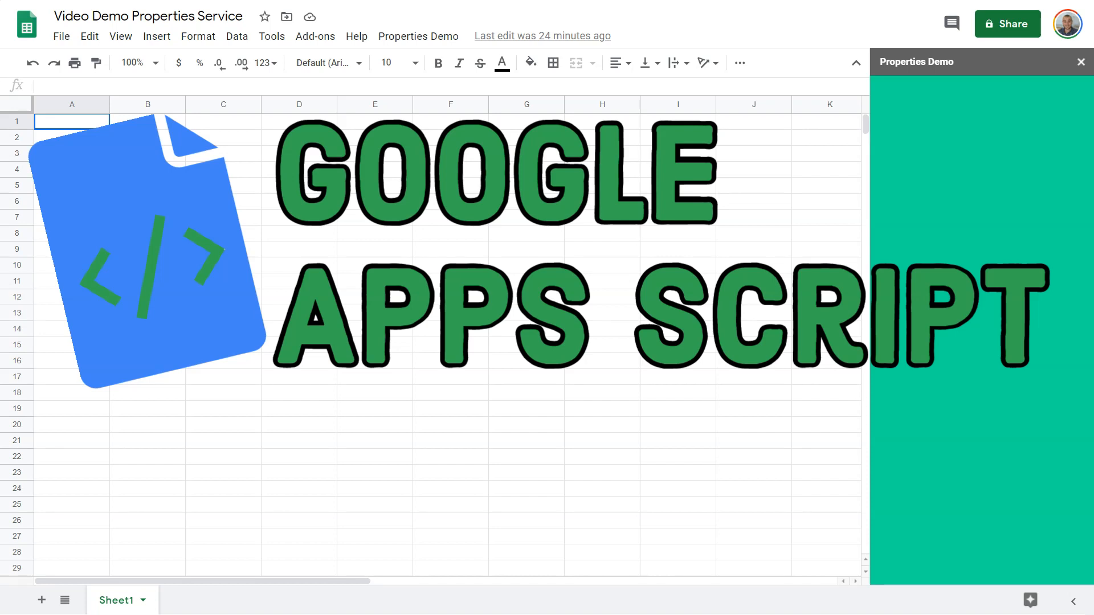
{"action": "mouse_move", "coordinate": [714, 386]}
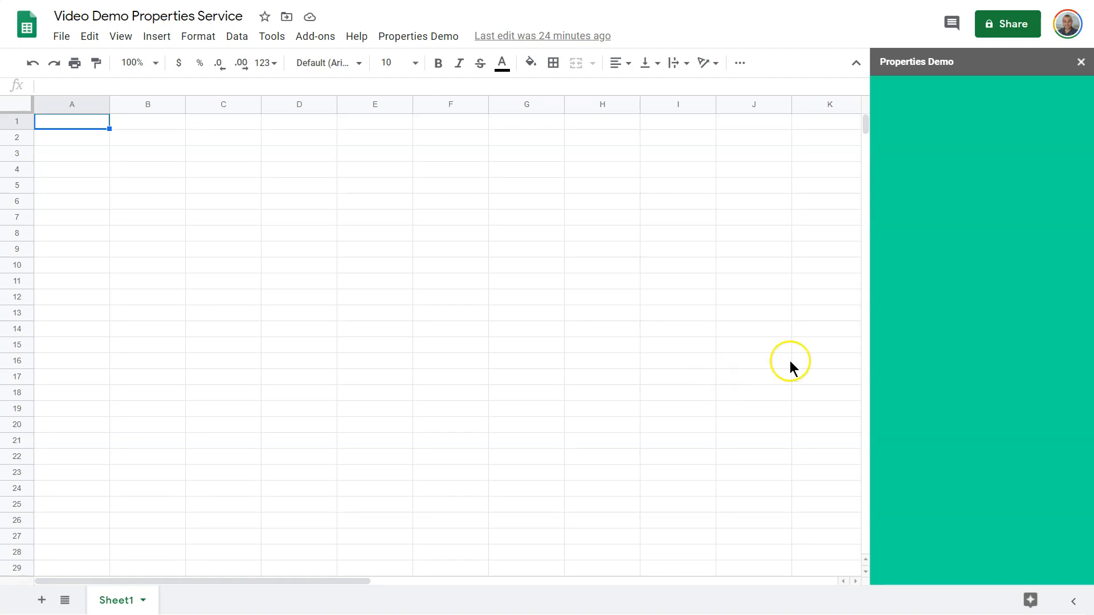
{"action": "mouse_move", "coordinate": [918, 380]}
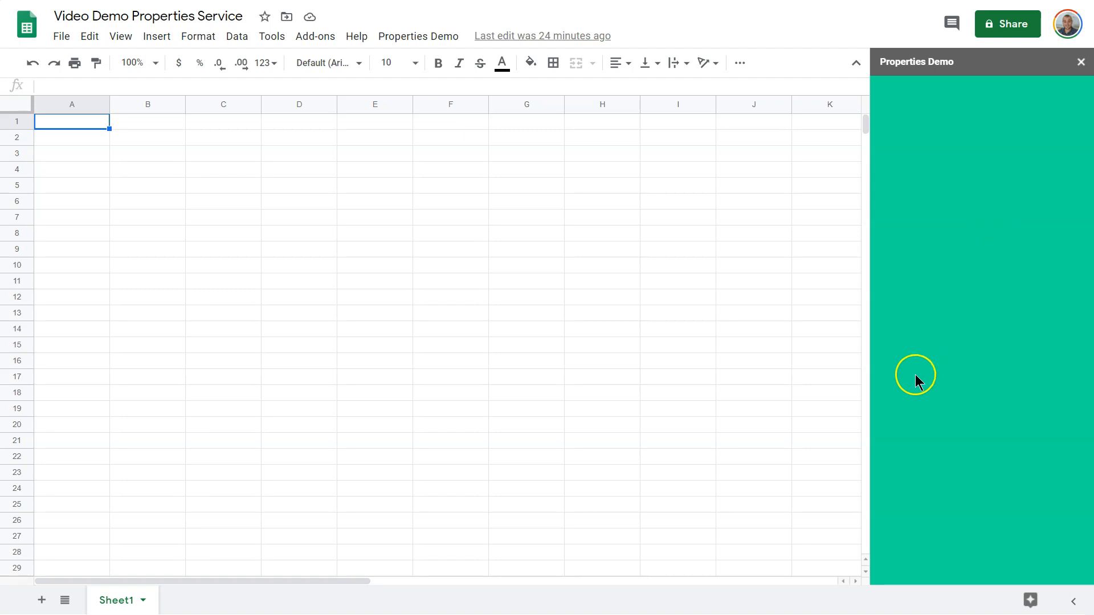
{"action": "mouse_move", "coordinate": [948, 255]}
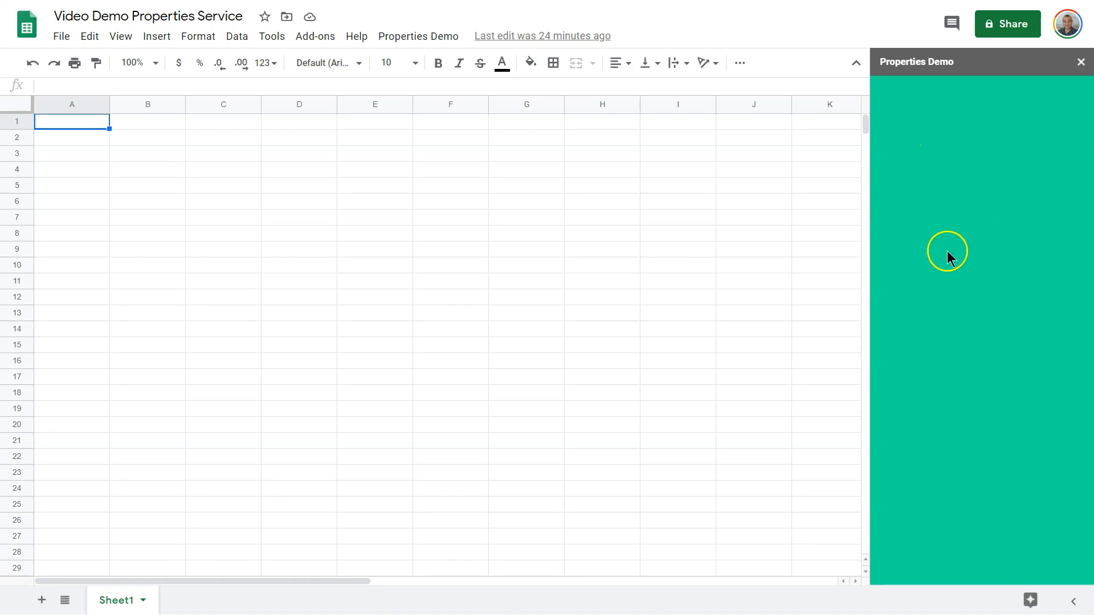
- Open Form.html and add an empty <form></form> element
{"action": "left_click", "coordinate": [419, 36]}
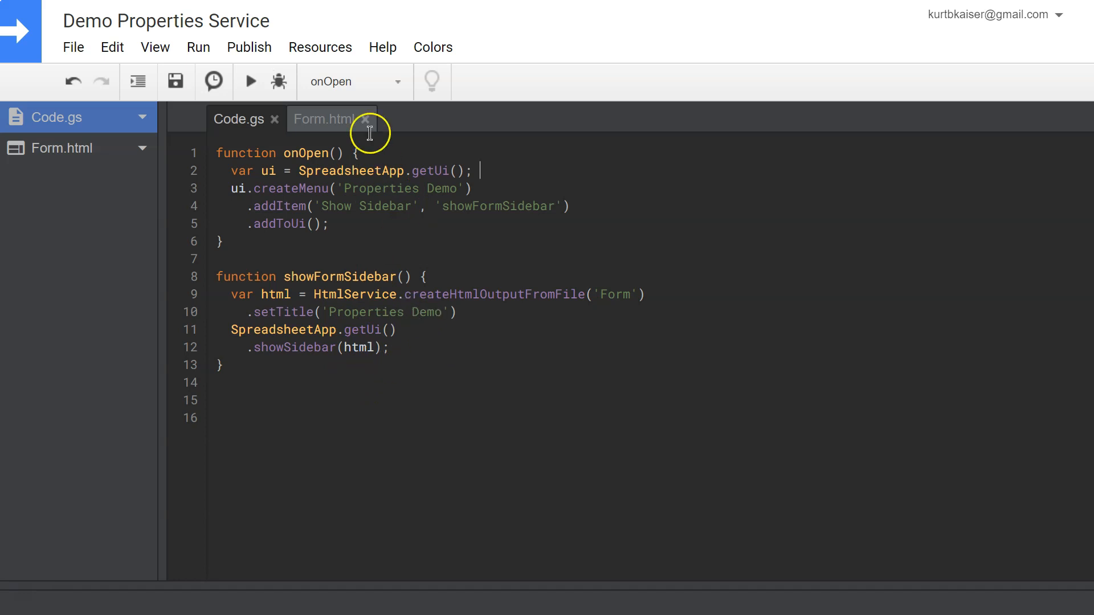
{"action": "left_click", "coordinate": [324, 118]}
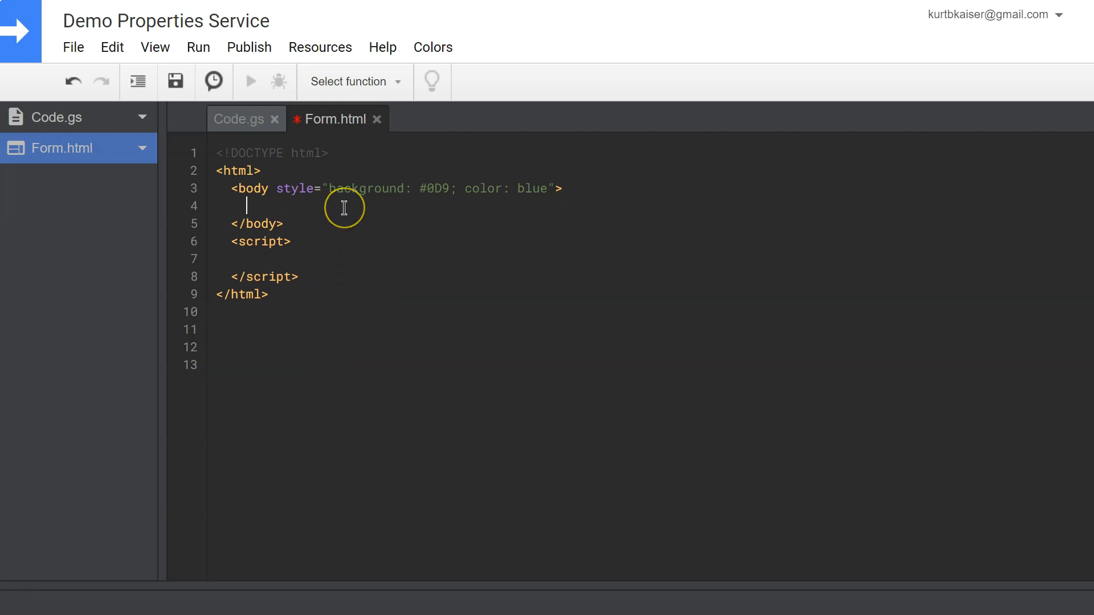
{"action": "mouse_move", "coordinate": [337, 202]}
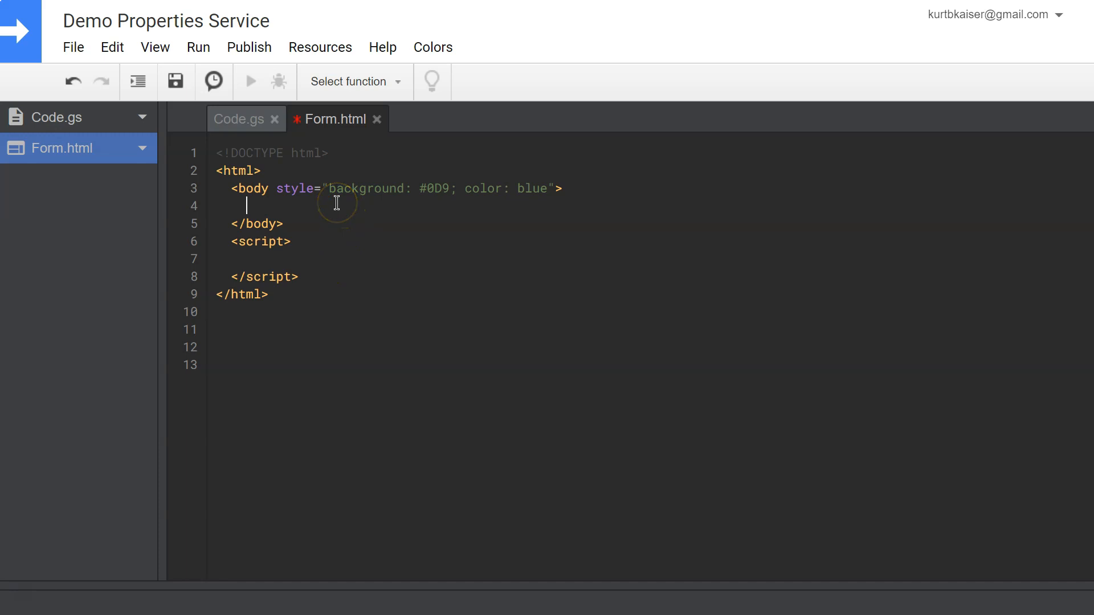
{"action": "type", "text": "<"}
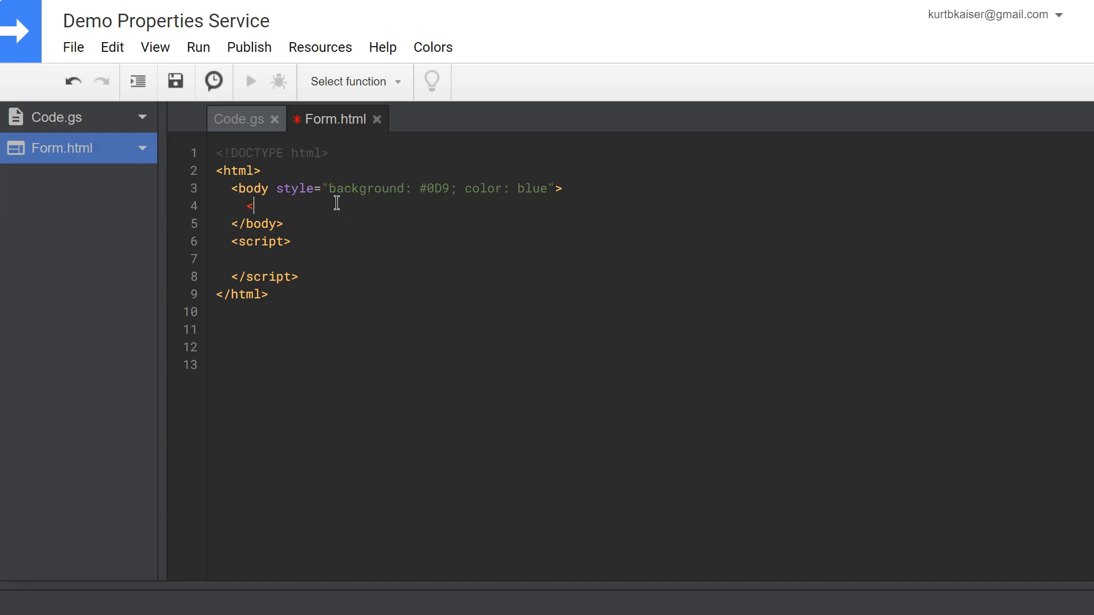
{"action": "type", "text": "form>"}
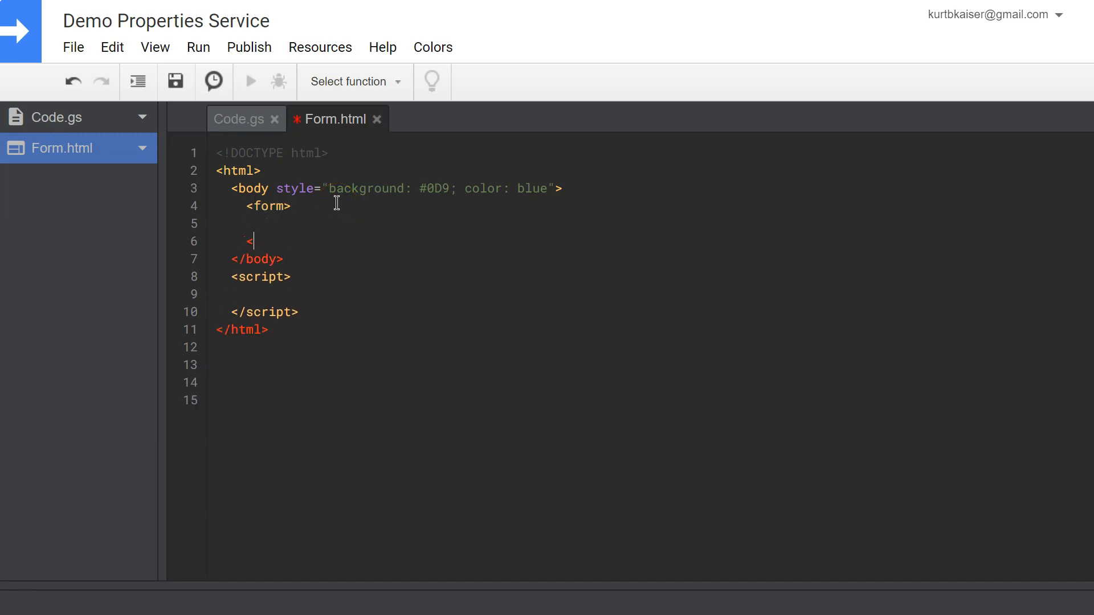
{"action": "type", "text": "/form>"}
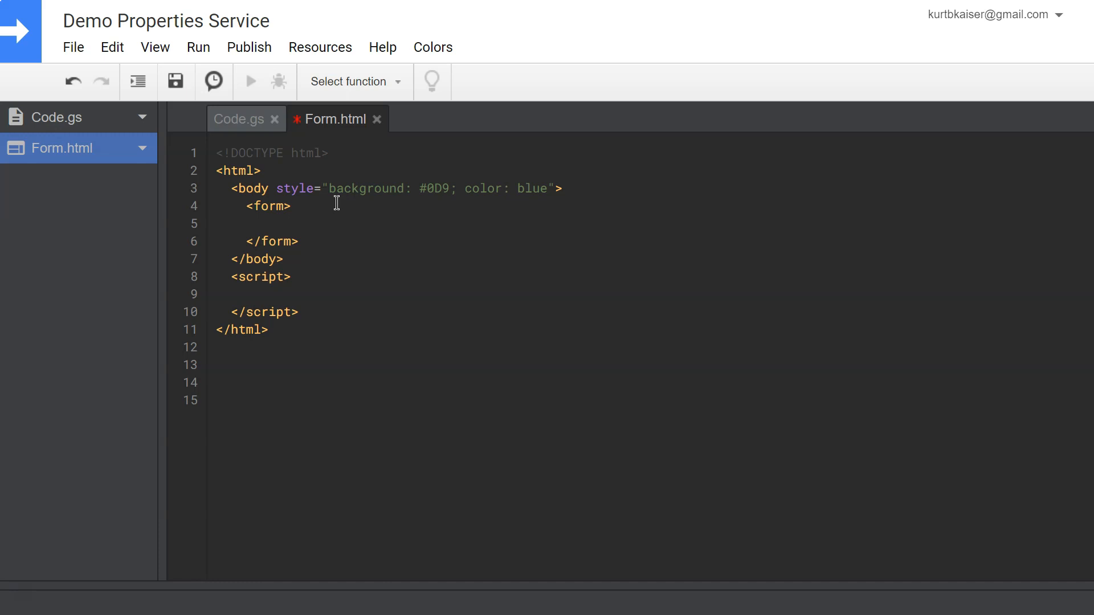
- Add a 'Favorite Color' <h2> heading and a favColor text input with value 'none'
{"action": "type", "text": "<"}
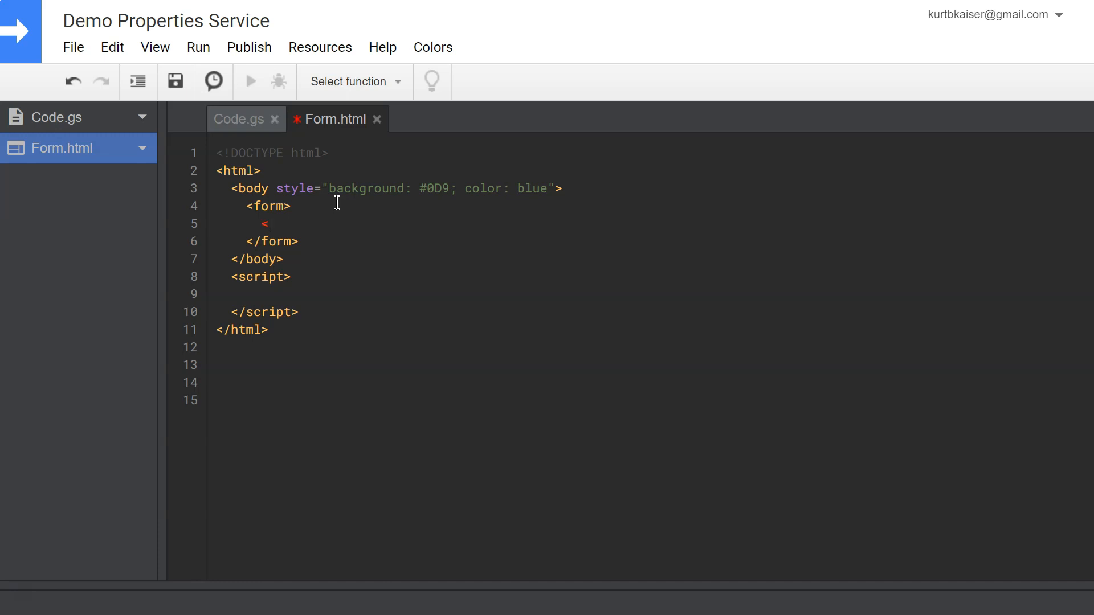
{"action": "type", "text": "h2>"}
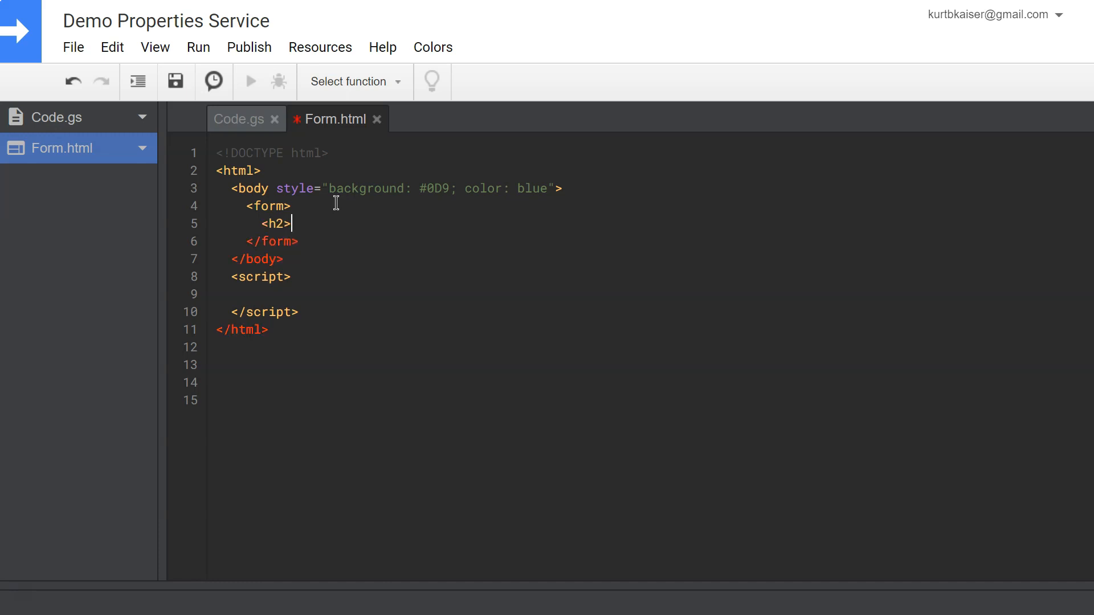
{"action": "type", "text": "Favorite Color</"}
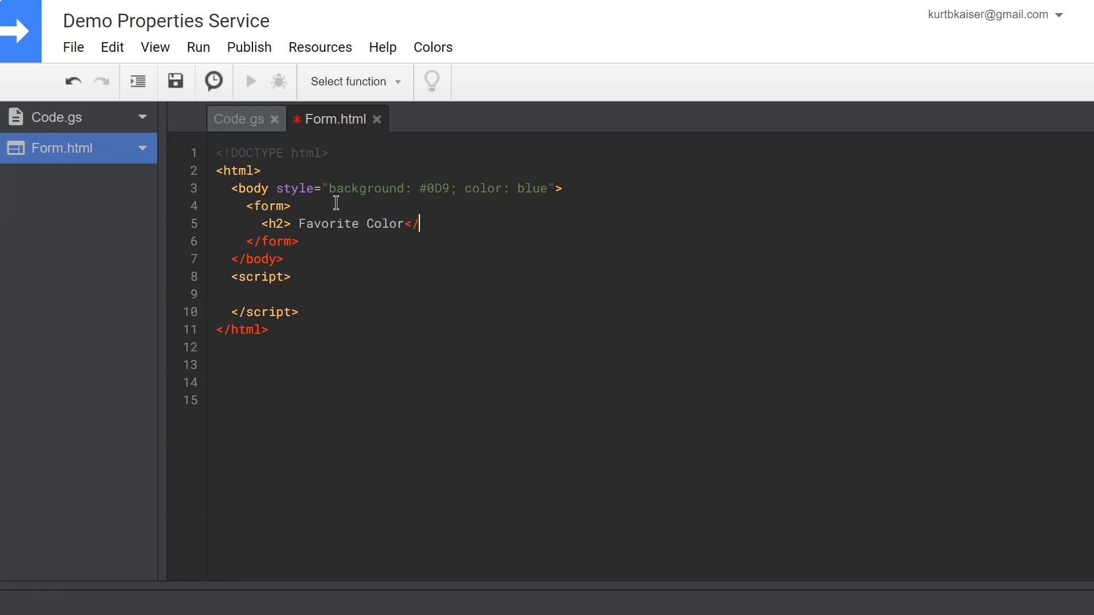
{"action": "type", "text": "h2>"}
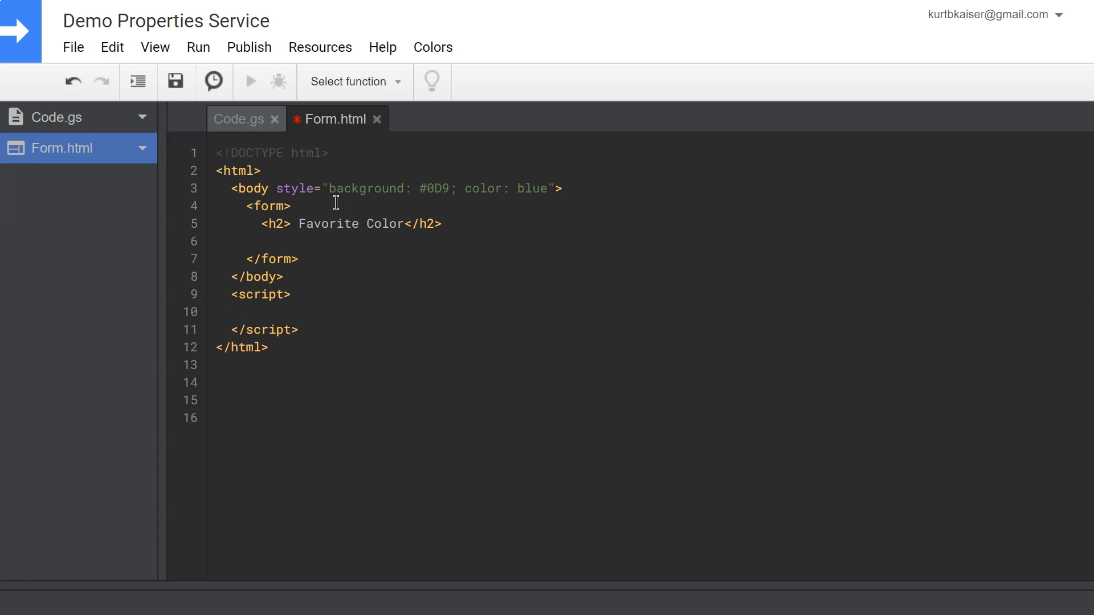
{"action": "type", "text": "<input type="}
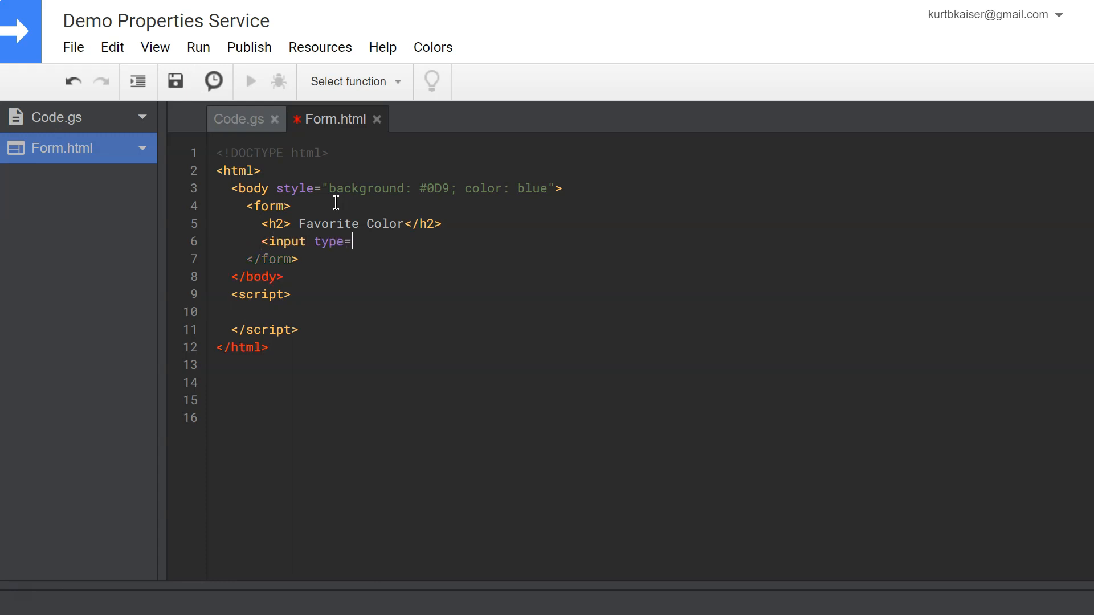
{"action": "type", "text": "\"text\" name=\"favColor\" value="}
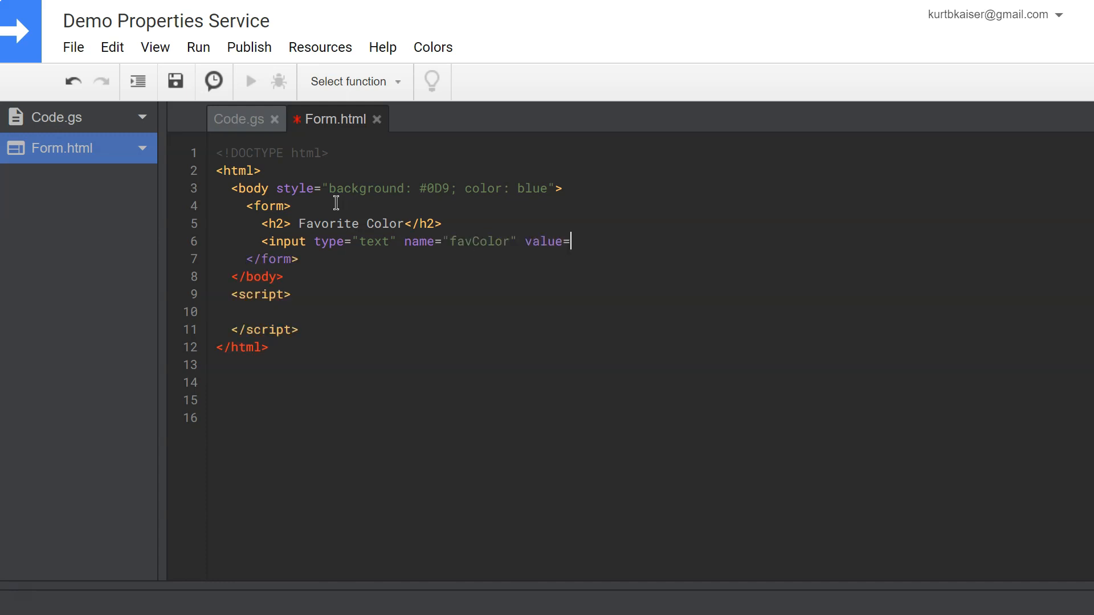
{"action": "type", "text": "\"none\"/>"}
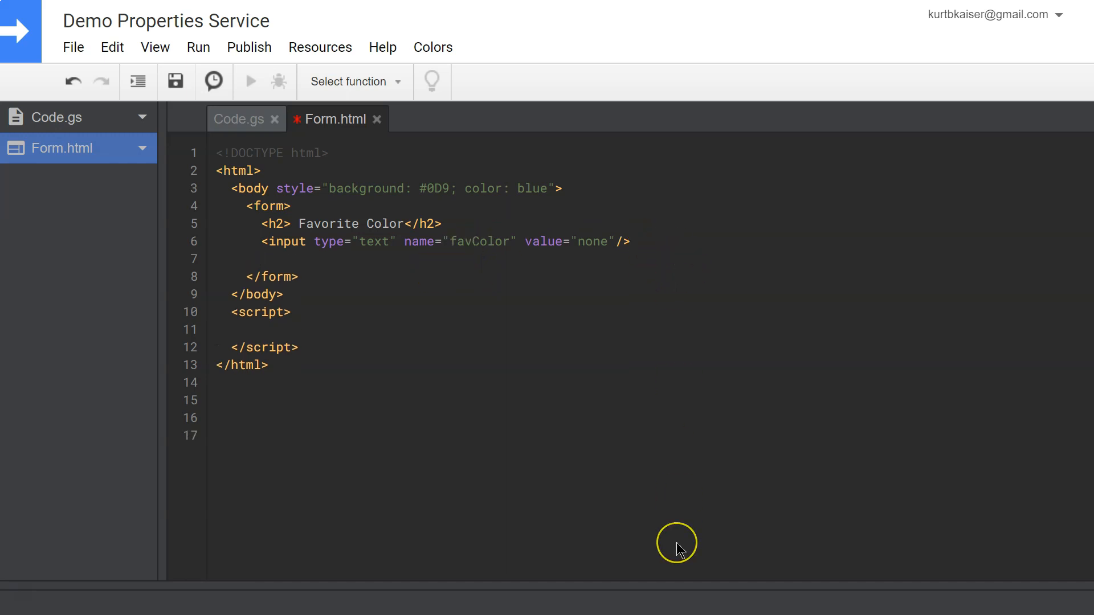
- Add a Submit button with id submitBtn whose onClick calls sidebarSubmit()
{"action": "type", "text": "<but"}
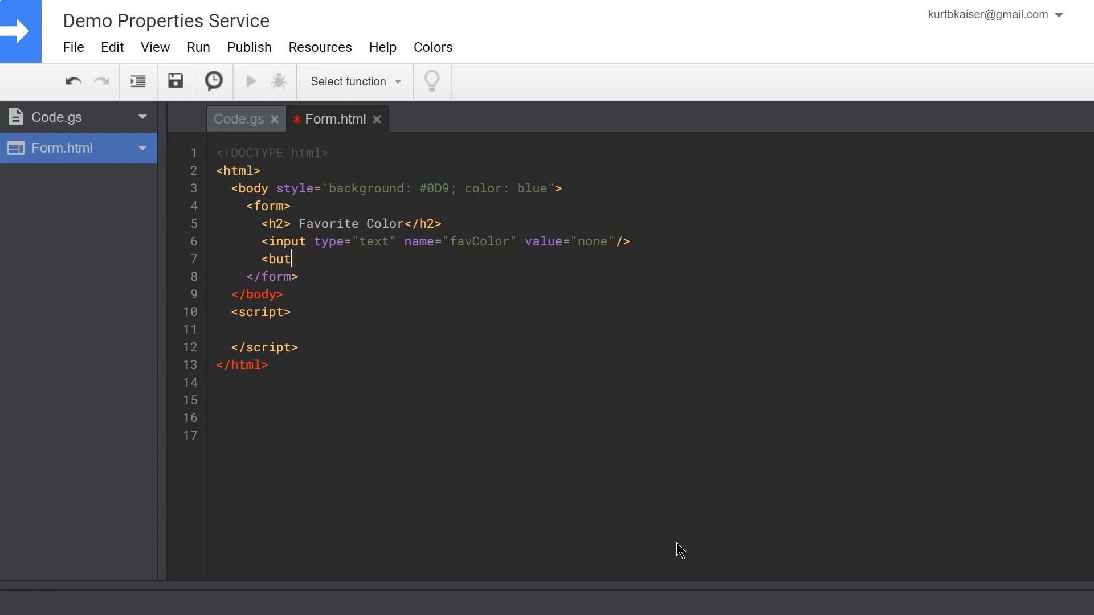
{"action": "type", "text": "ton id=\"submitBtn\" type=\"button\" onClick"}
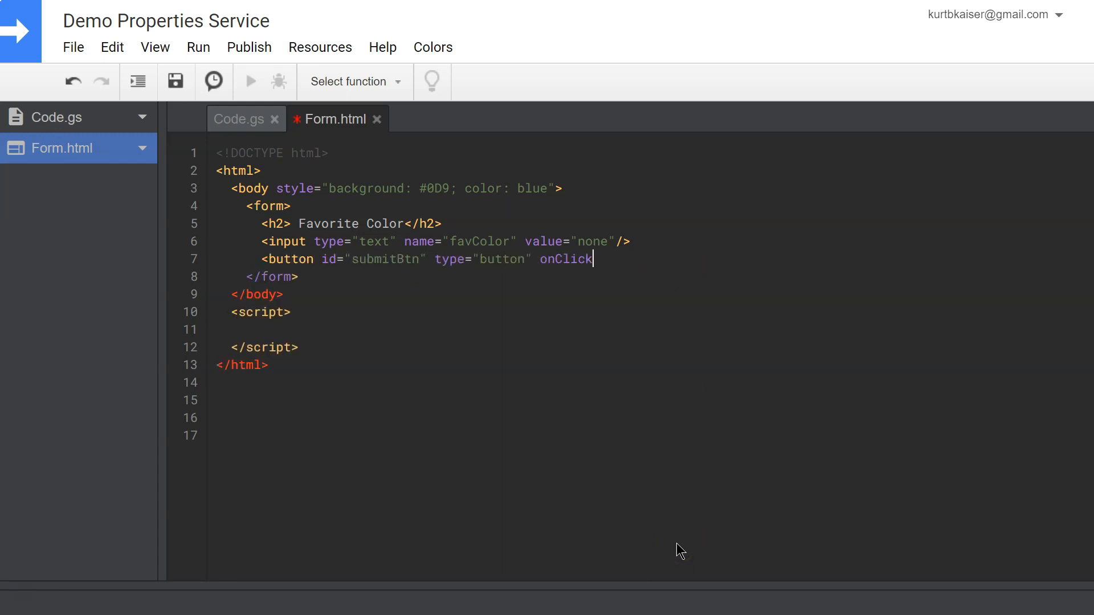
{"action": "type", "text": "=\""}
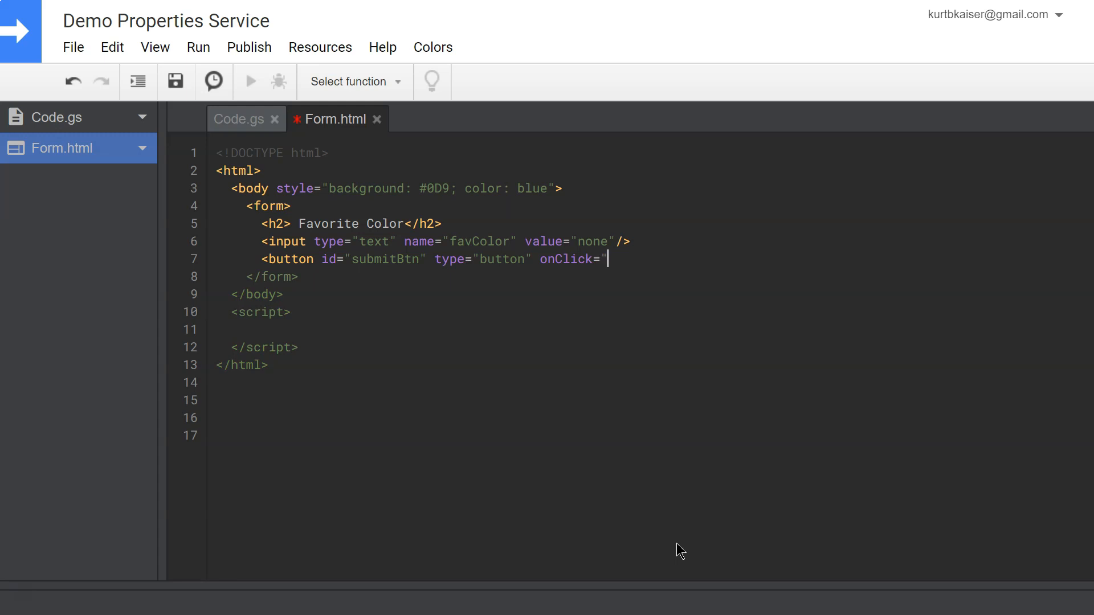
{"action": "type", "text": "sidebarSubmit"}
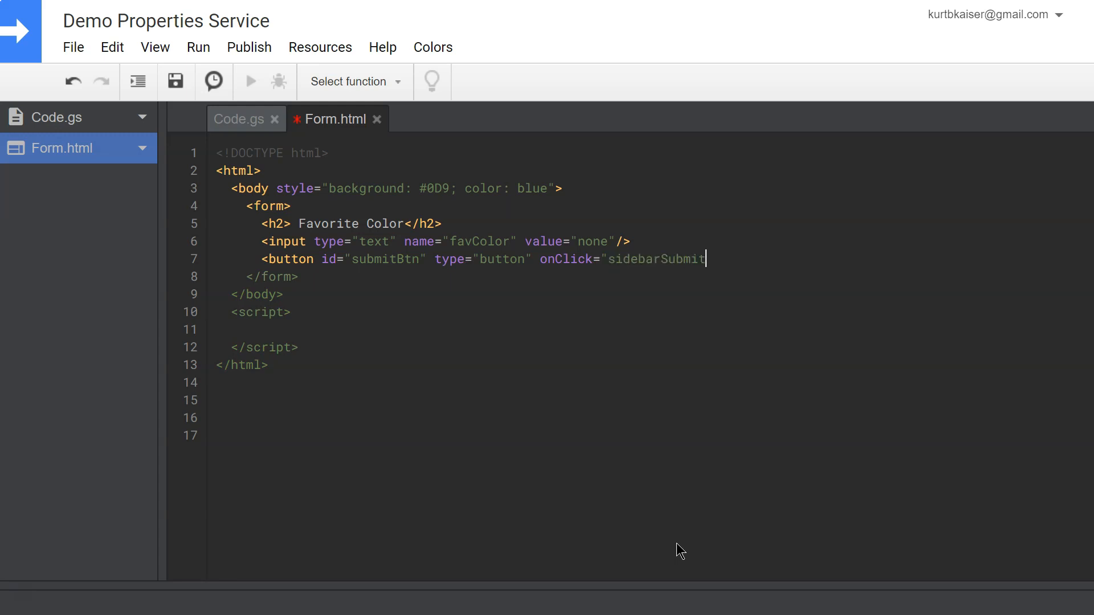
{"action": "type", "text": "()\"> Submit</button>"}
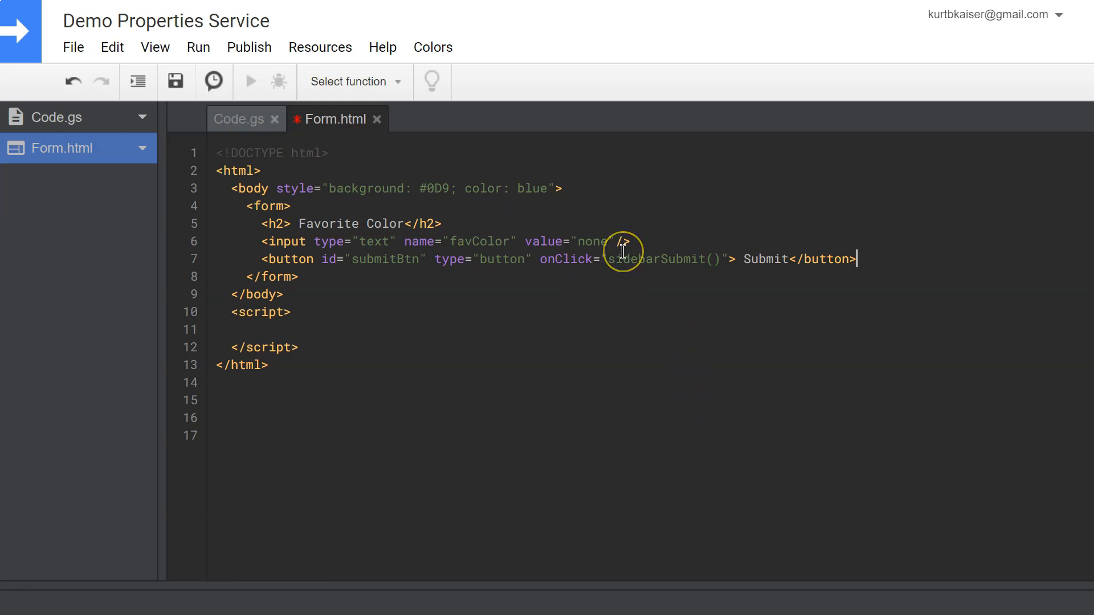
{"action": "mouse_move", "coordinate": [747, 269]}
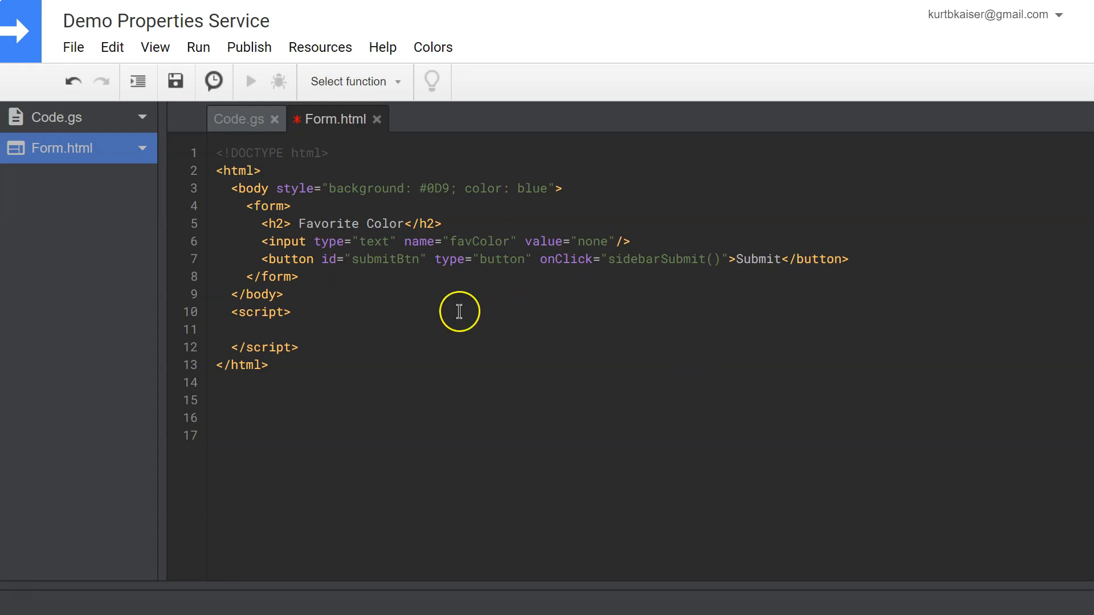
{"action": "left_click", "coordinate": [289, 311]}
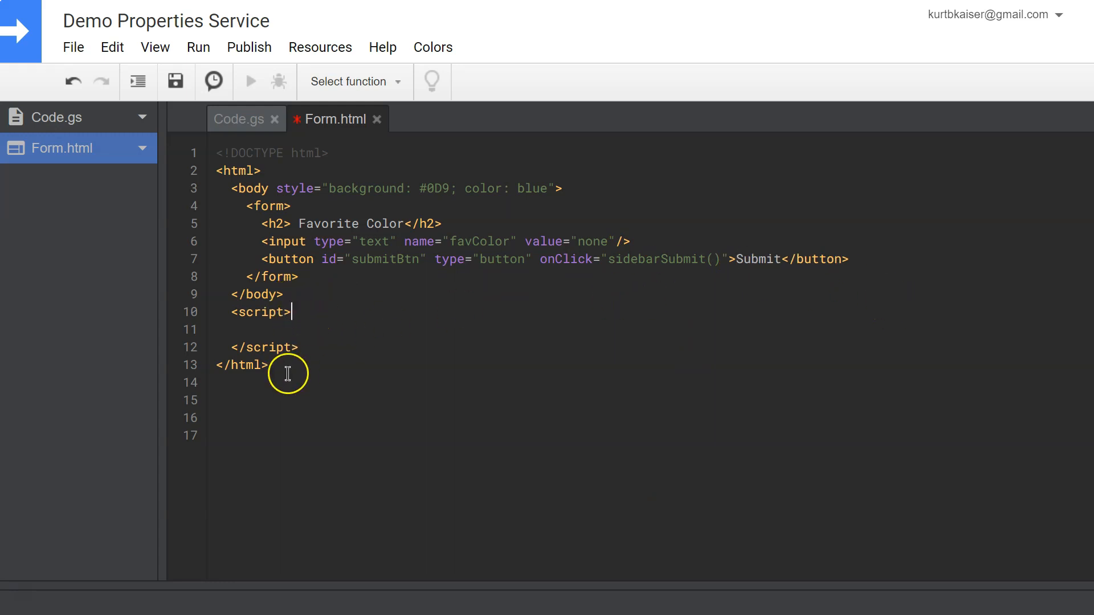
{"action": "left_click", "coordinate": [231, 329]}
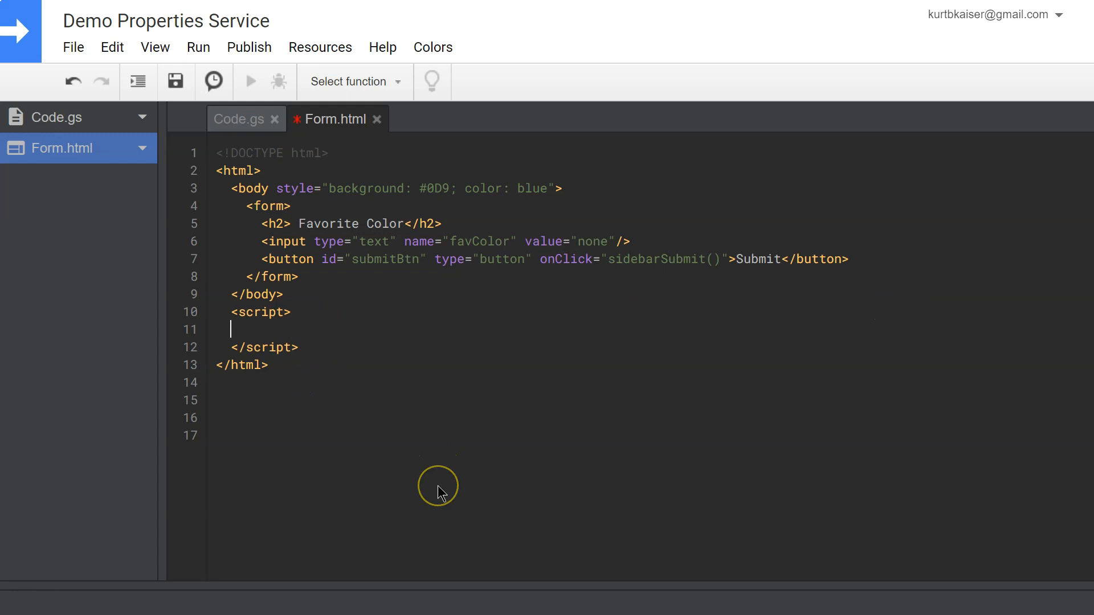
{"action": "type", "text": "fu"}
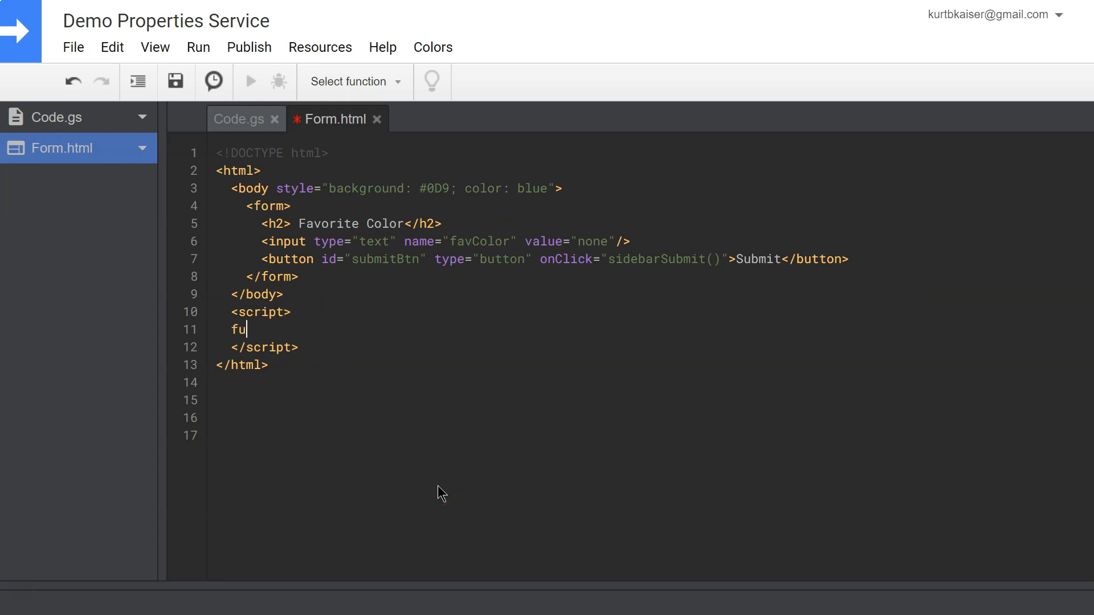
{"action": "type", "text": "nction sidebarSUbmit(){"}
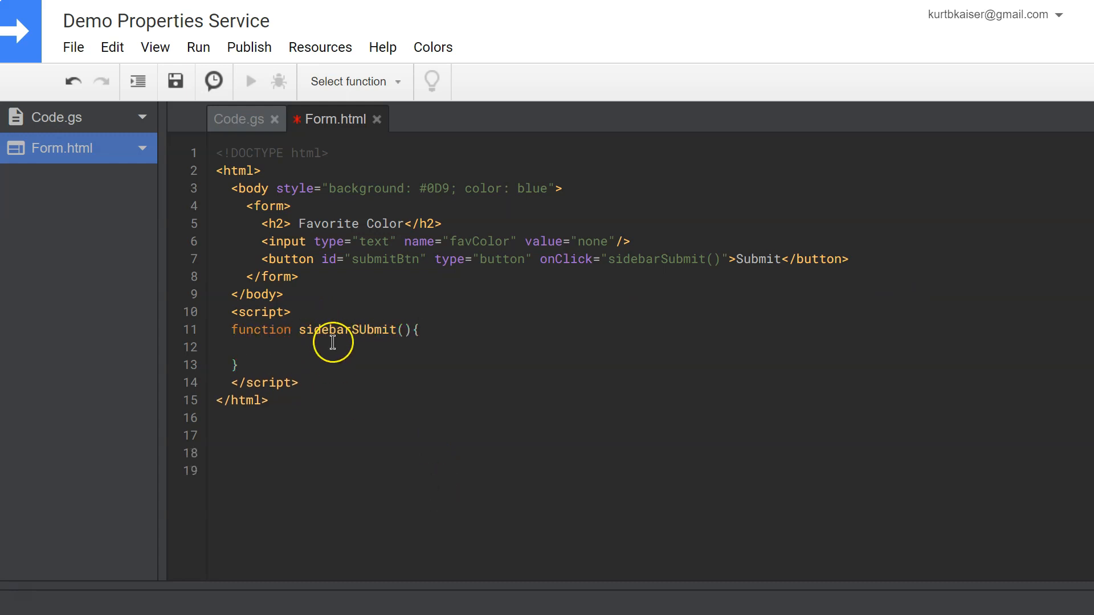
{"action": "type", "text": "google.script.run.saveSid"}
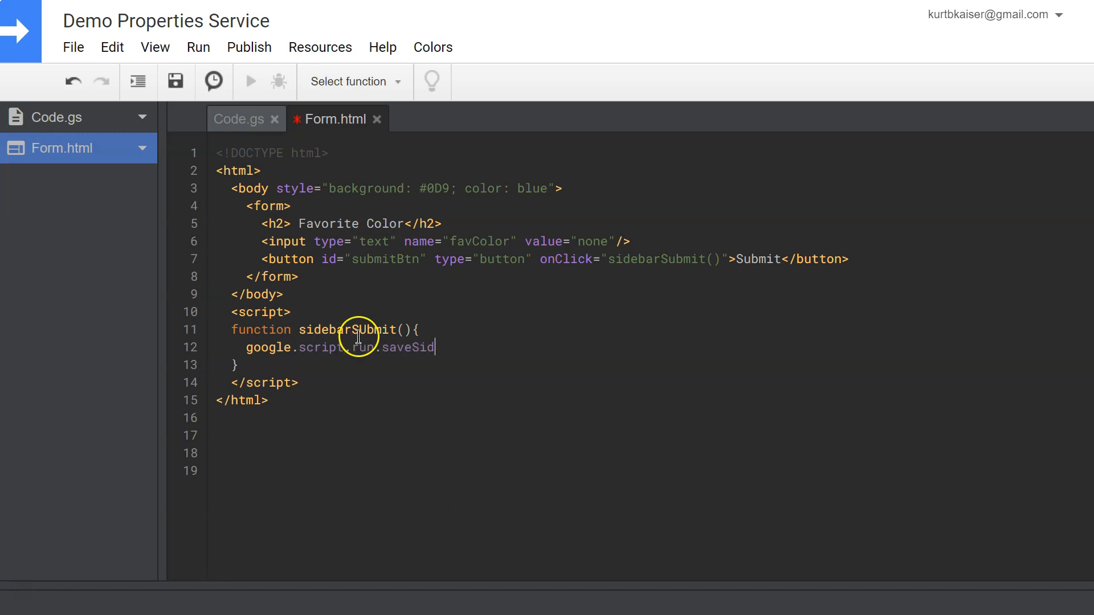
{"action": "type", "text": "ebar(document.forms[0]);"}
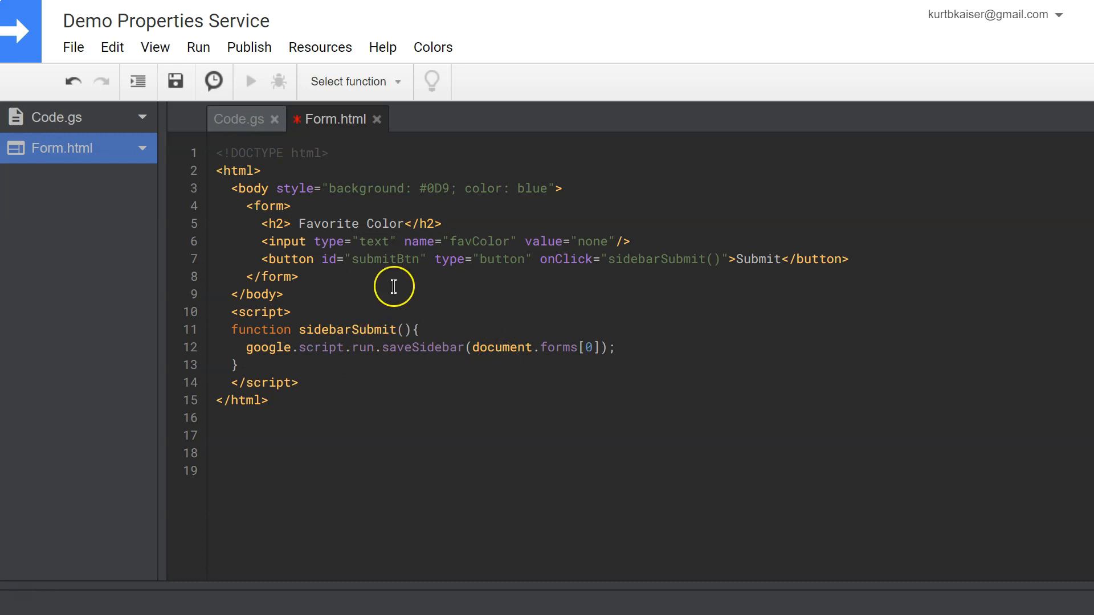
{"action": "double_click", "coordinate": [655, 258]}
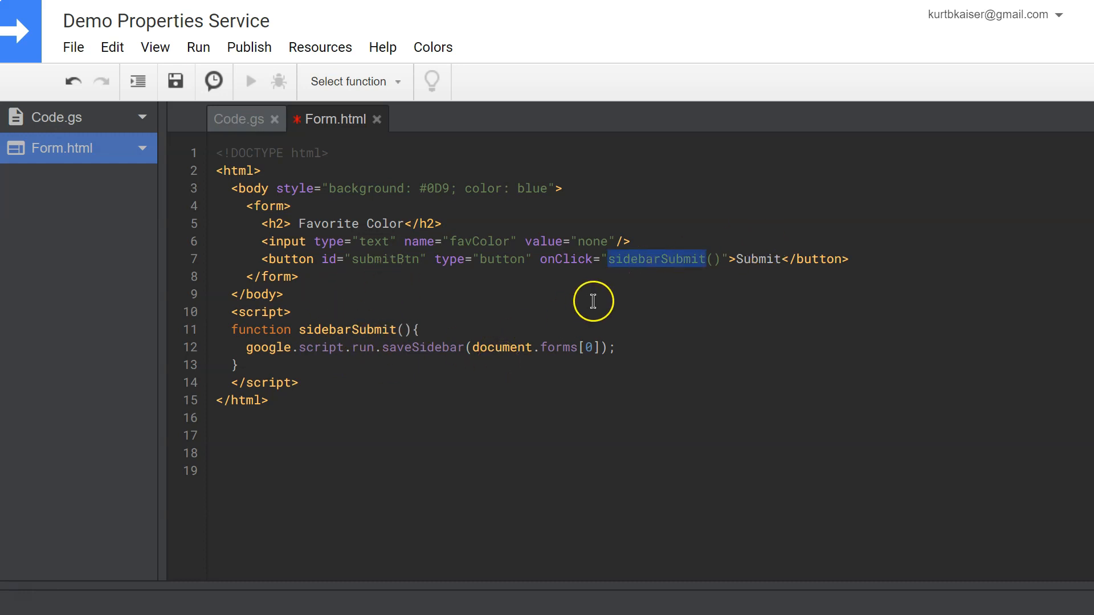
{"action": "double_click", "coordinate": [556, 348]}
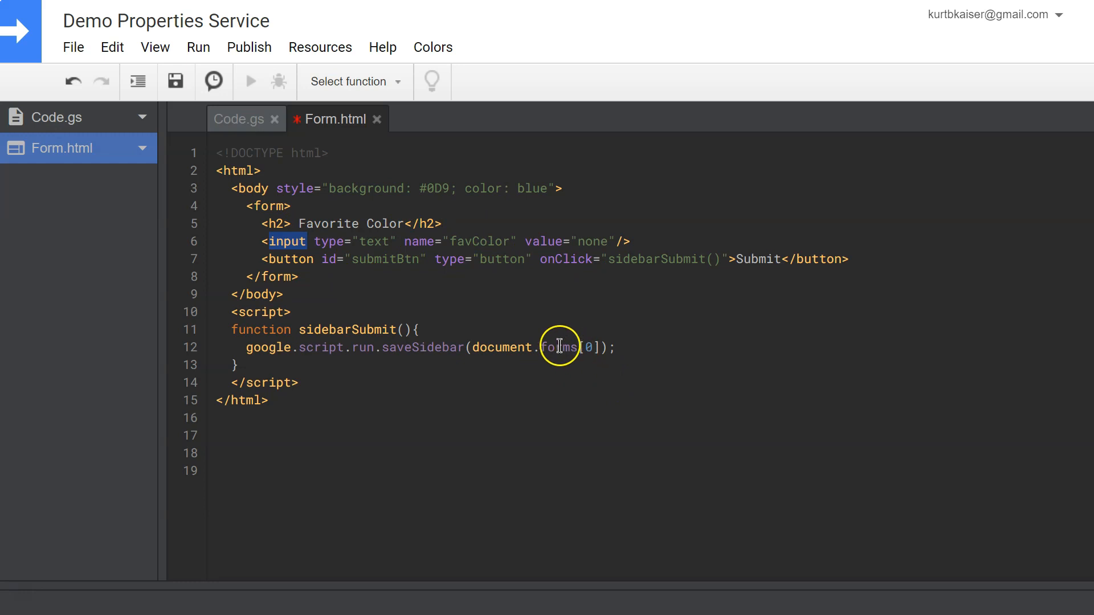
{"action": "mouse_move", "coordinate": [426, 349]}
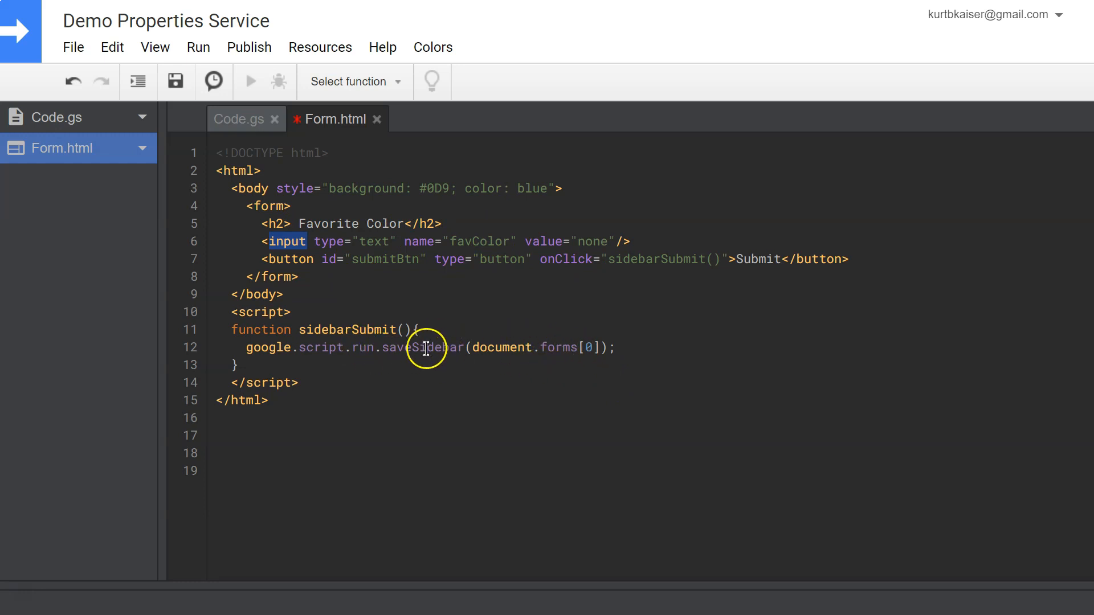
{"action": "mouse_move", "coordinate": [509, 348]}
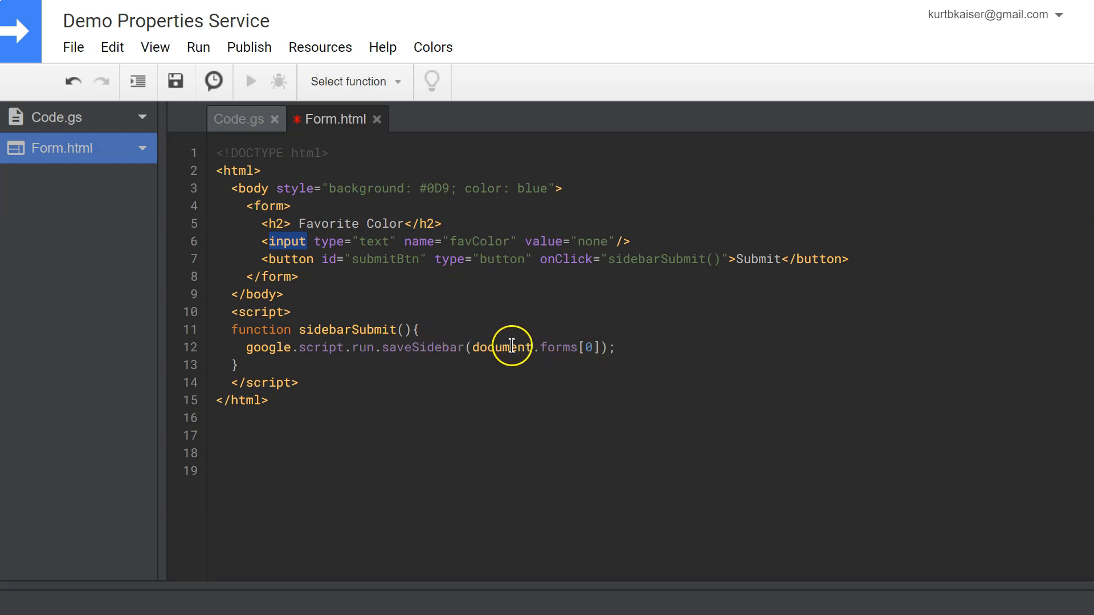
{"action": "mouse_move", "coordinate": [490, 364]}
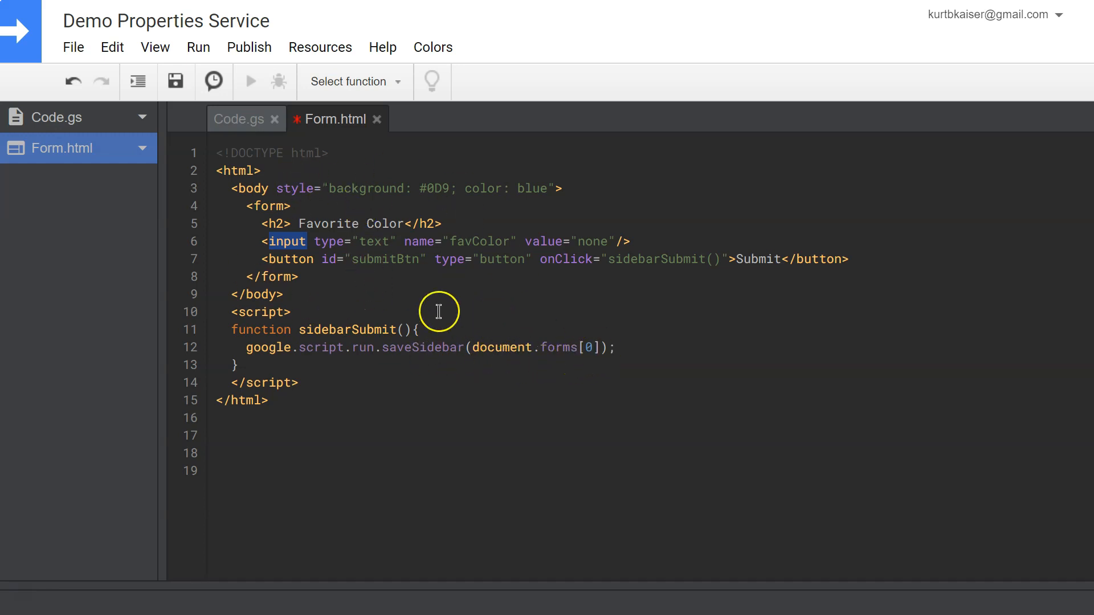
{"action": "mouse_move", "coordinate": [454, 348]}
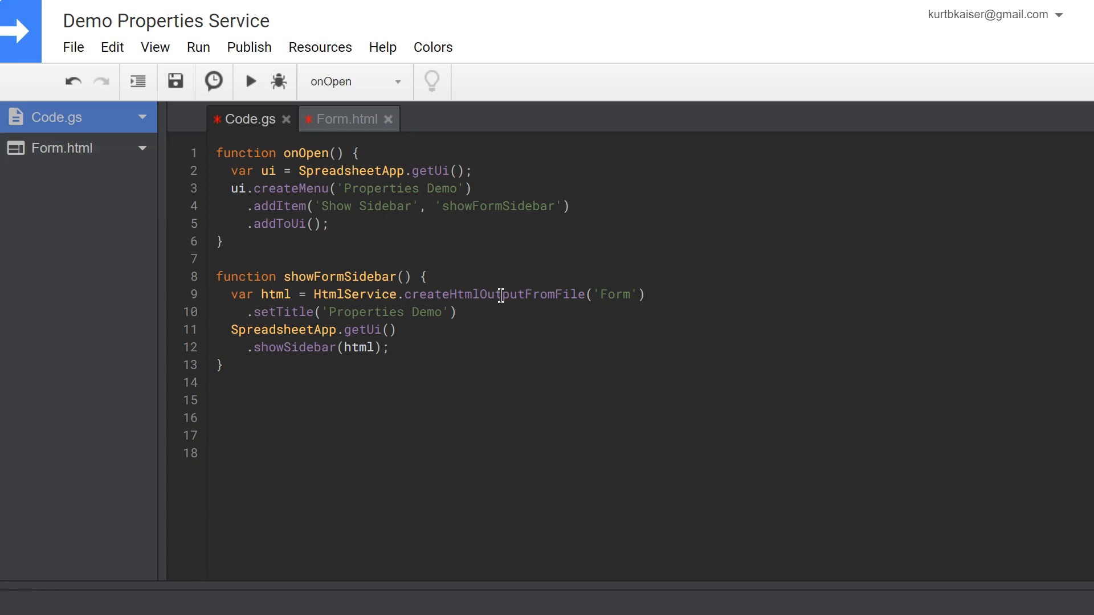
- Write saveSidebar(sideData) storing sideData.favColor as the 'myColor' script property
{"action": "type", "text": "function saveSidebar(sideData){"}
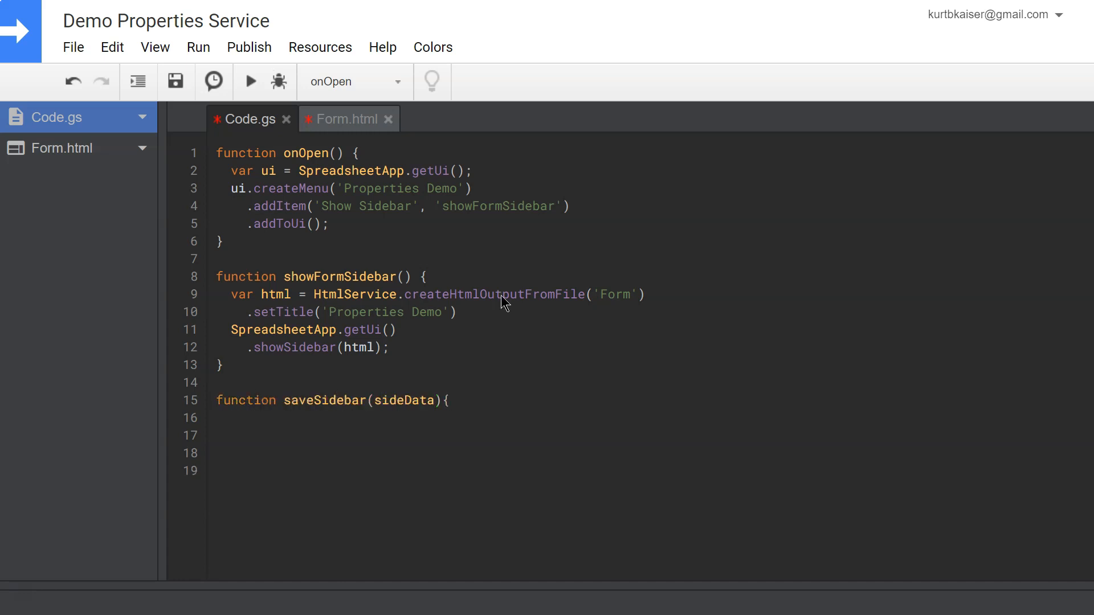
{"action": "type", "text": "scriptProperties.setProperty('myCol"}
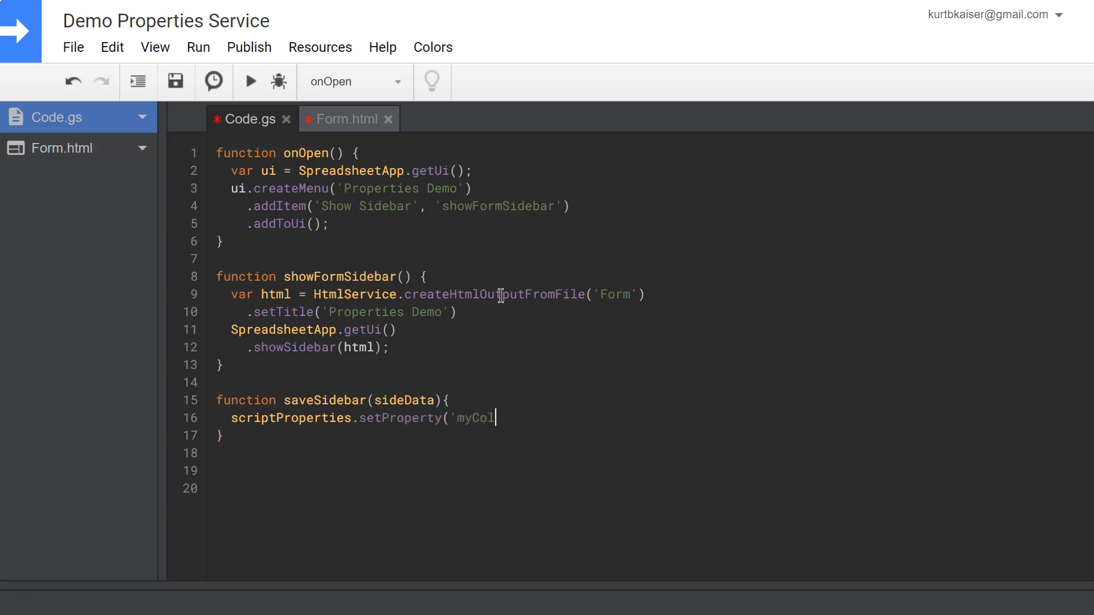
{"action": "type", "text": "or', sideData.favColor);"}
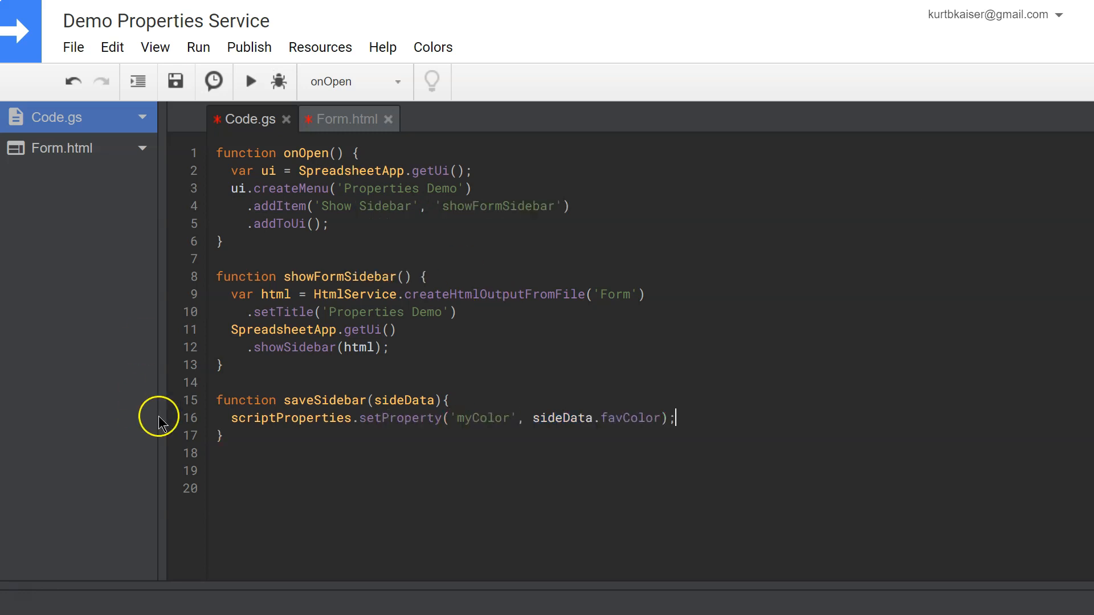
- Declare global var scriptProperties = PropertiesService.getScriptProperties() at the top of Code.gs
{"action": "double_click", "coordinate": [288, 418]}
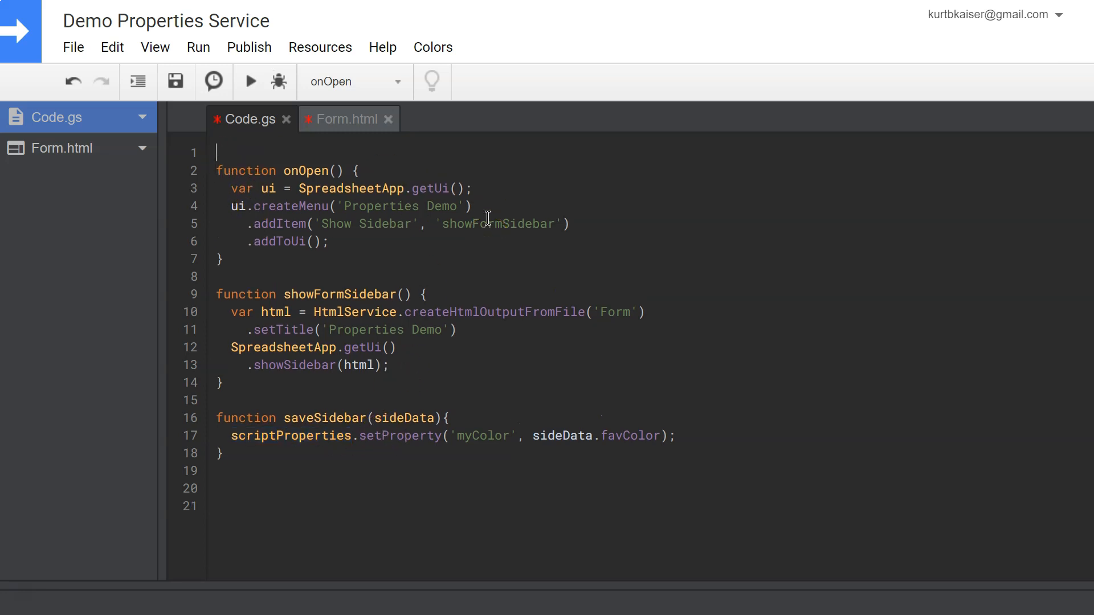
{"action": "type", "text": "var s"}
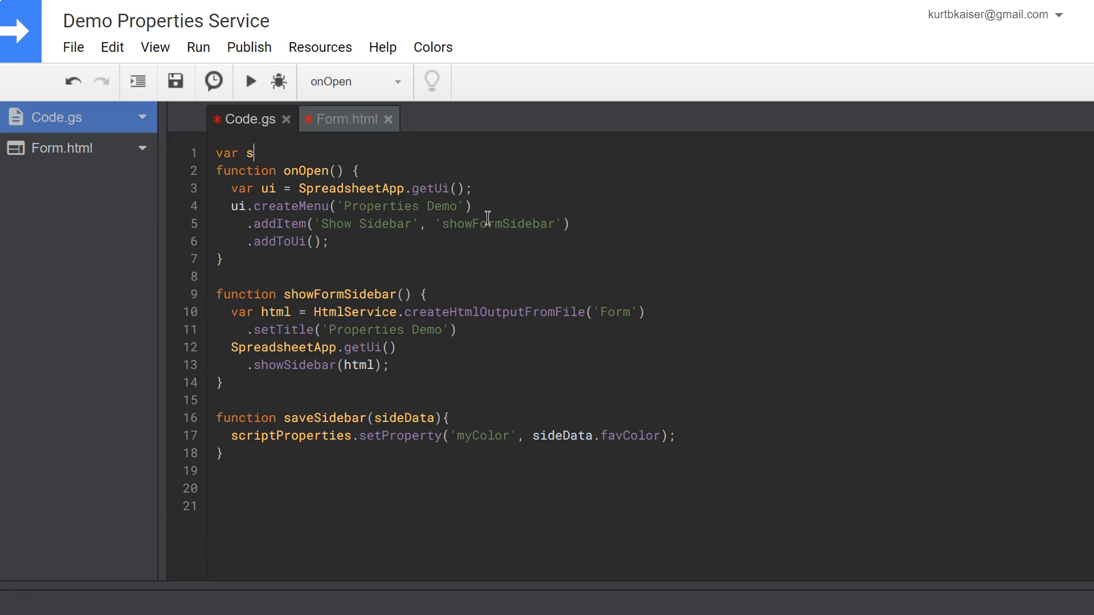
{"action": "key", "text": "ctrl+z"}
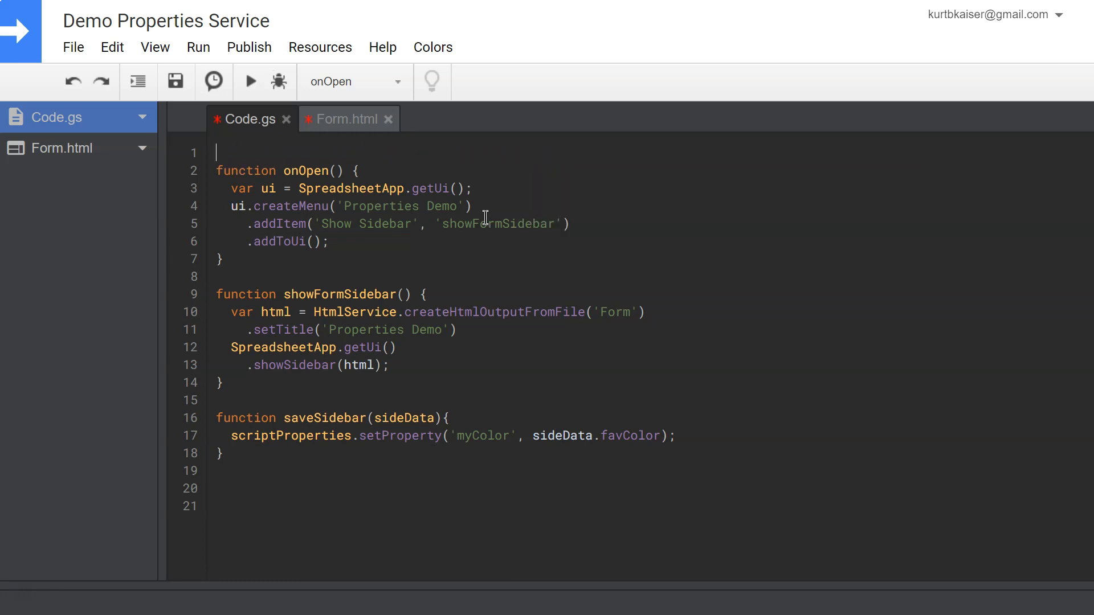
{"action": "type", "text": "var scriptProperties = PropertiesService.getScriptProperties();"}
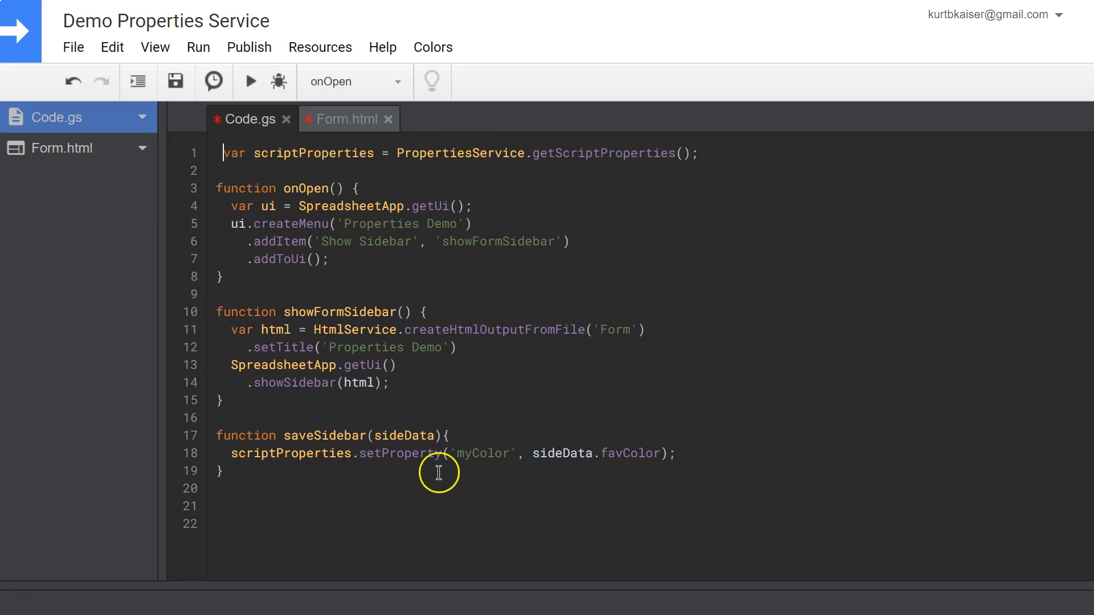
{"action": "mouse_move", "coordinate": [300, 276]}
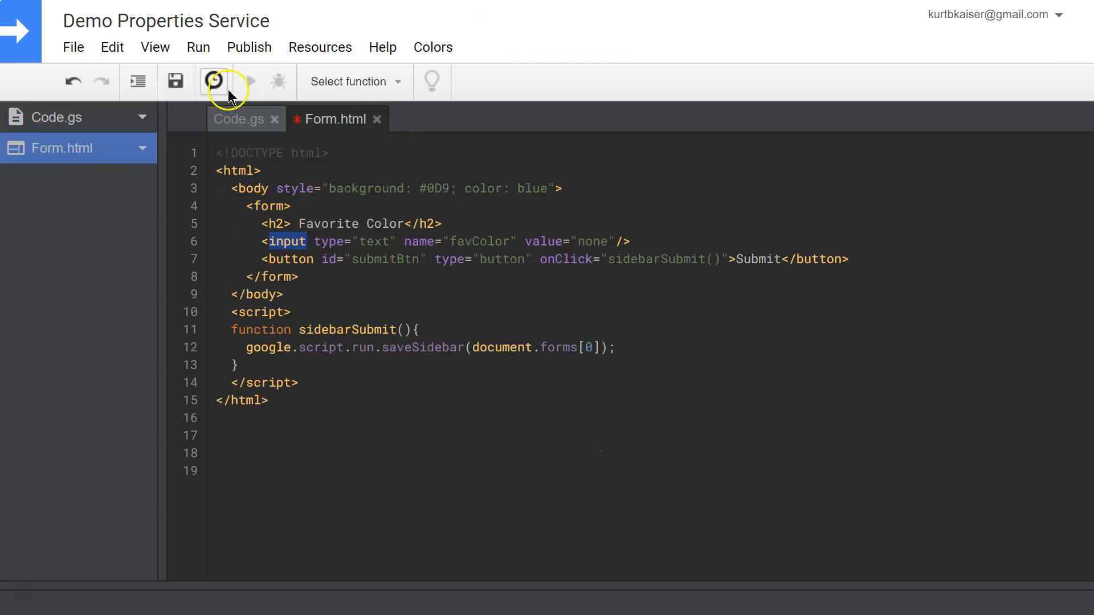
- Save all project files, return to the spreadsheet, and enter red in the sidebar's Favorite Color box
{"action": "left_click", "coordinate": [240, 119]}
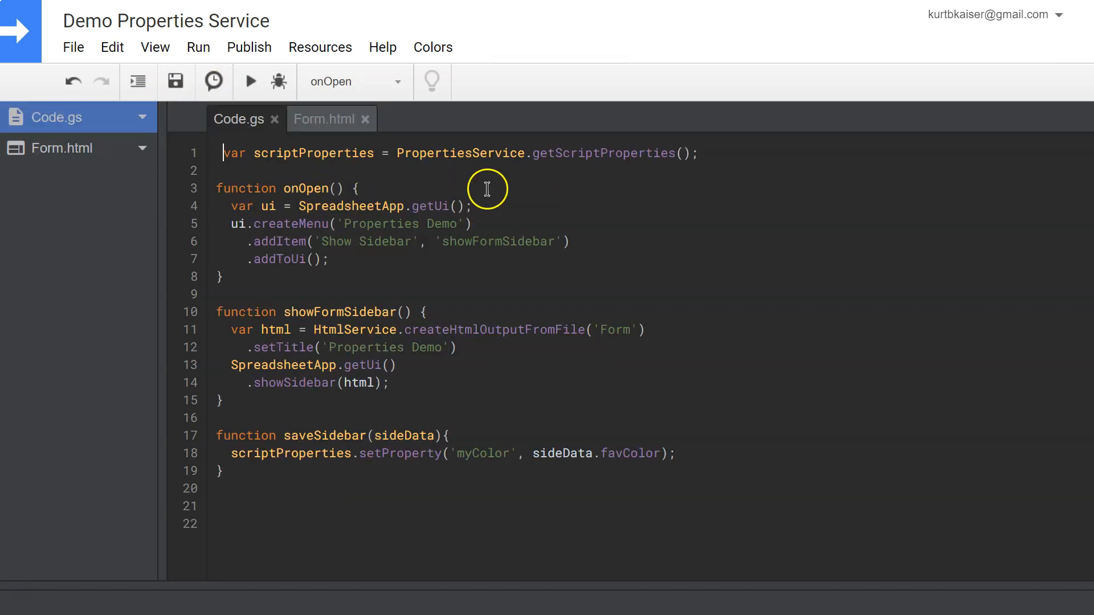
{"action": "mouse_move", "coordinate": [719, 253]}
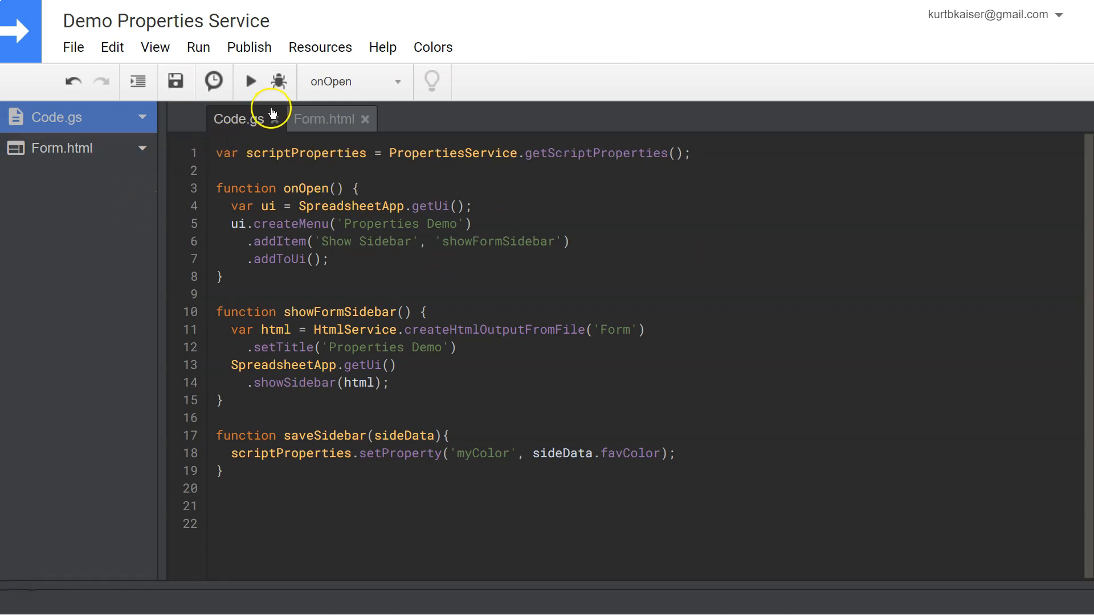
{"action": "left_click", "coordinate": [276, 81]}
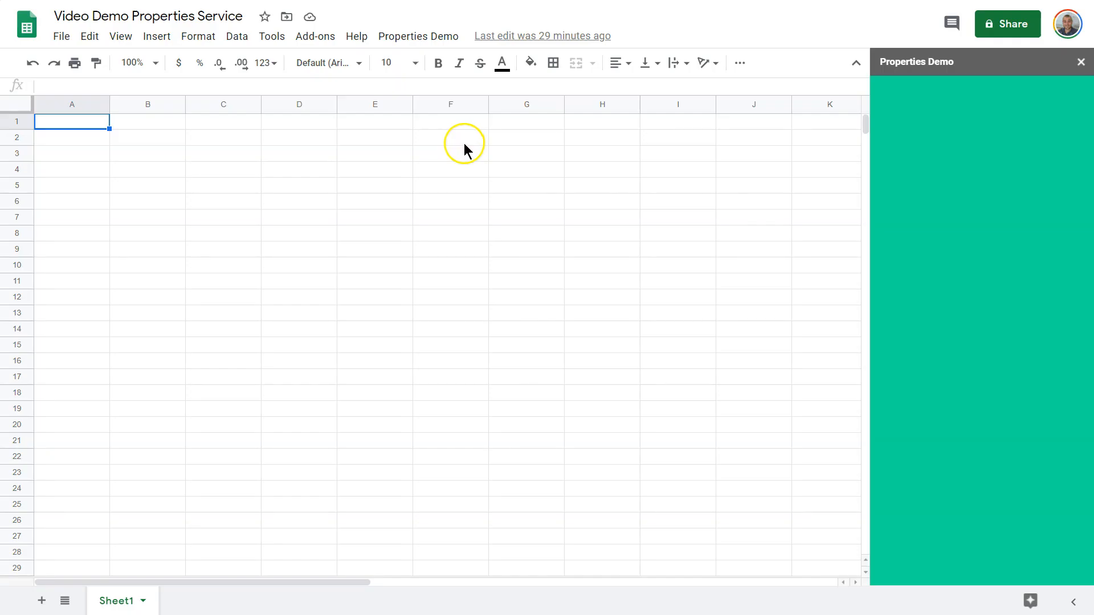
{"action": "left_click", "coordinate": [1081, 62]}
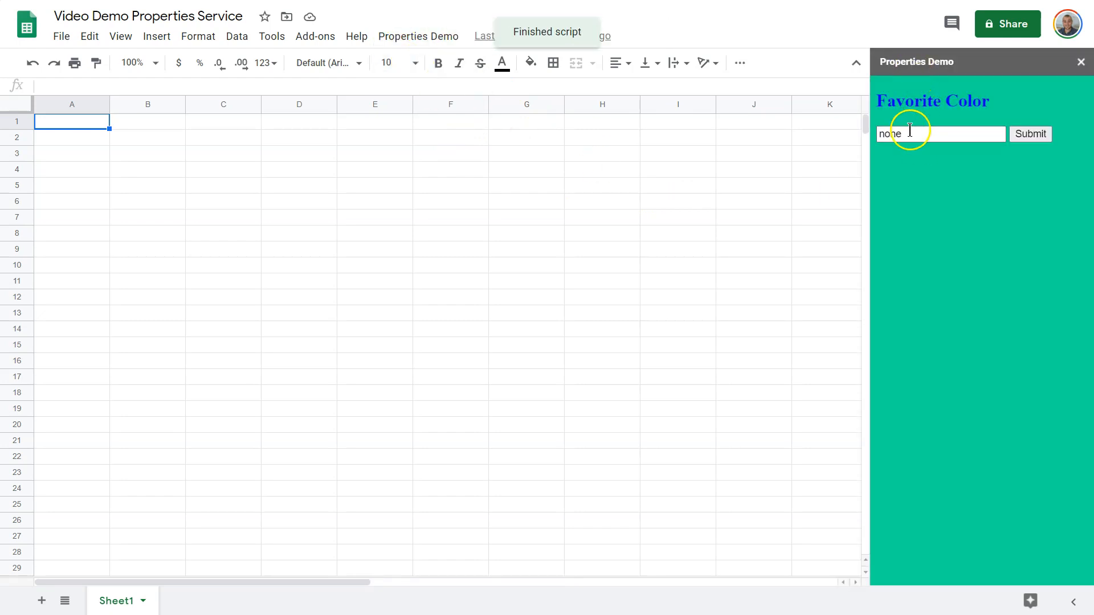
{"action": "type", "text": "re"}
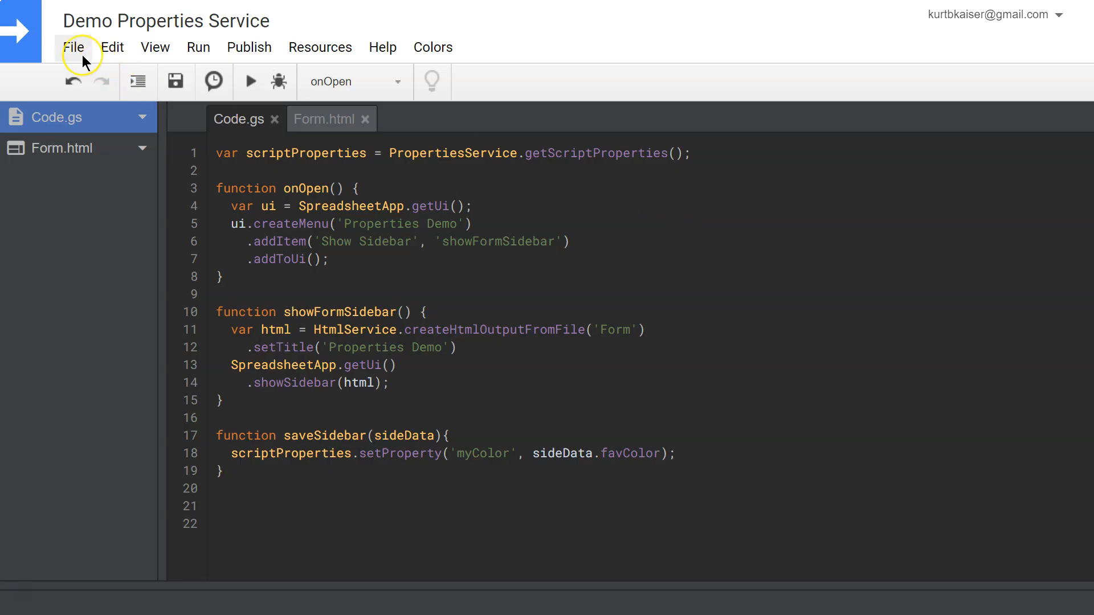
- View File > Project properties, Script properties, showing myColor = red
{"action": "left_click", "coordinate": [72, 47]}
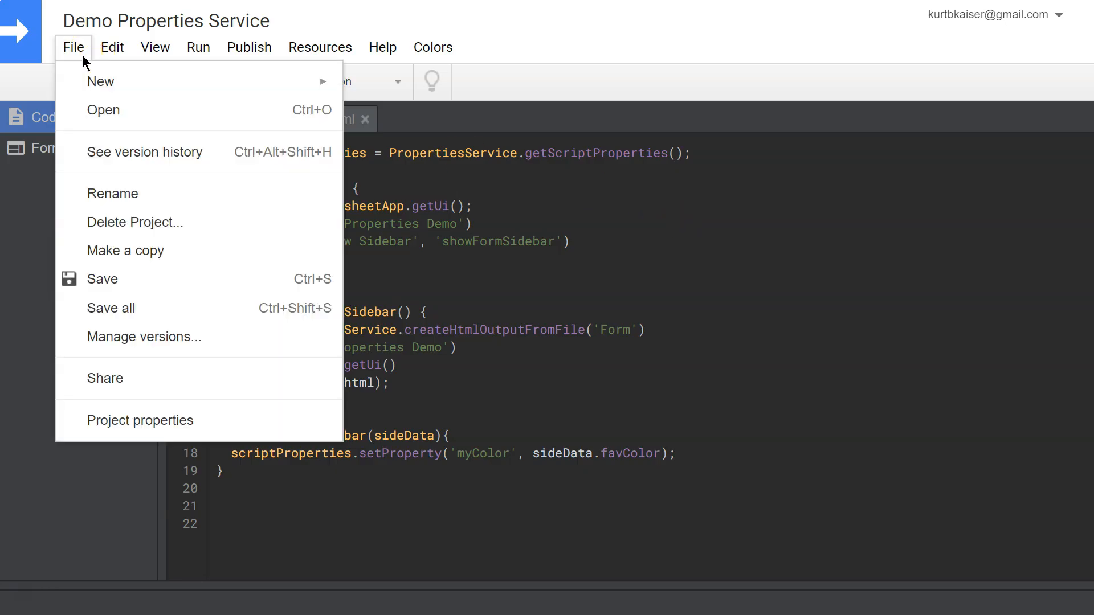
{"action": "left_click", "coordinate": [140, 420]}
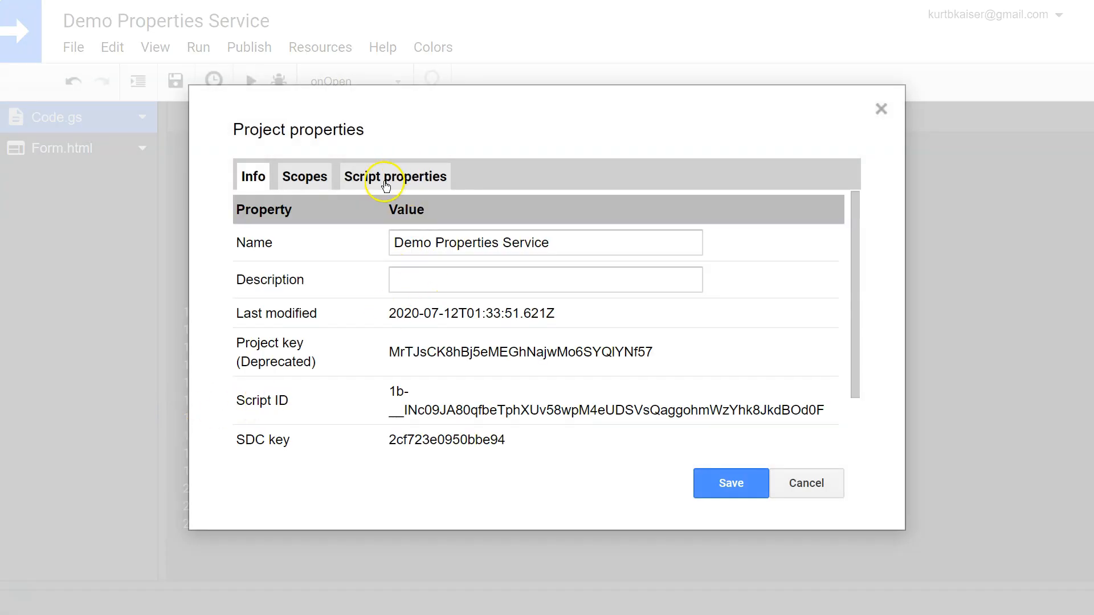
{"action": "left_click", "coordinate": [395, 176]}
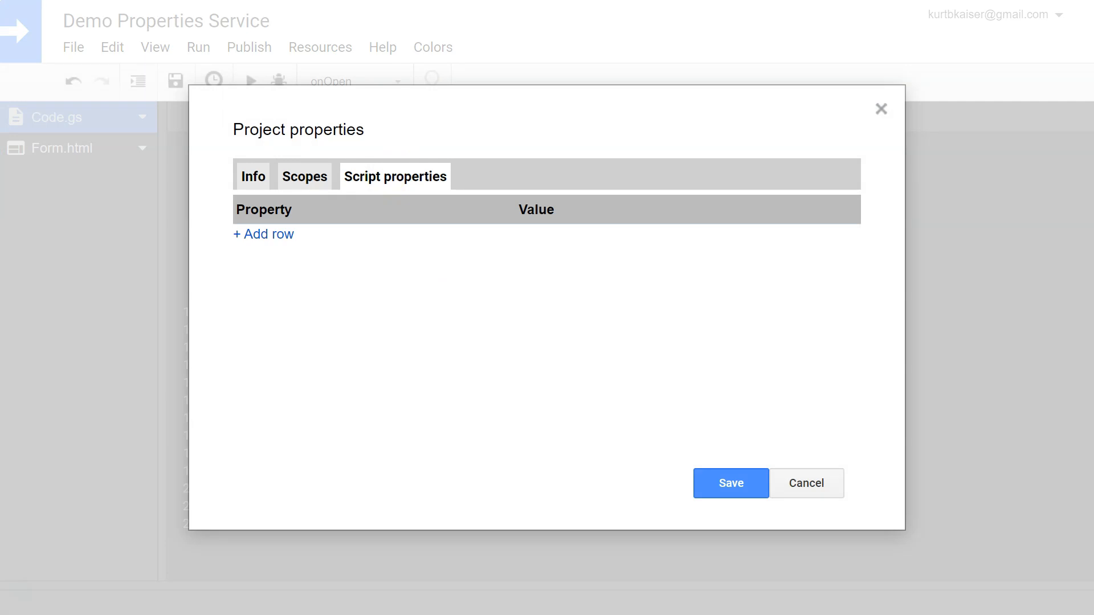
{"action": "left_click", "coordinate": [264, 234]}
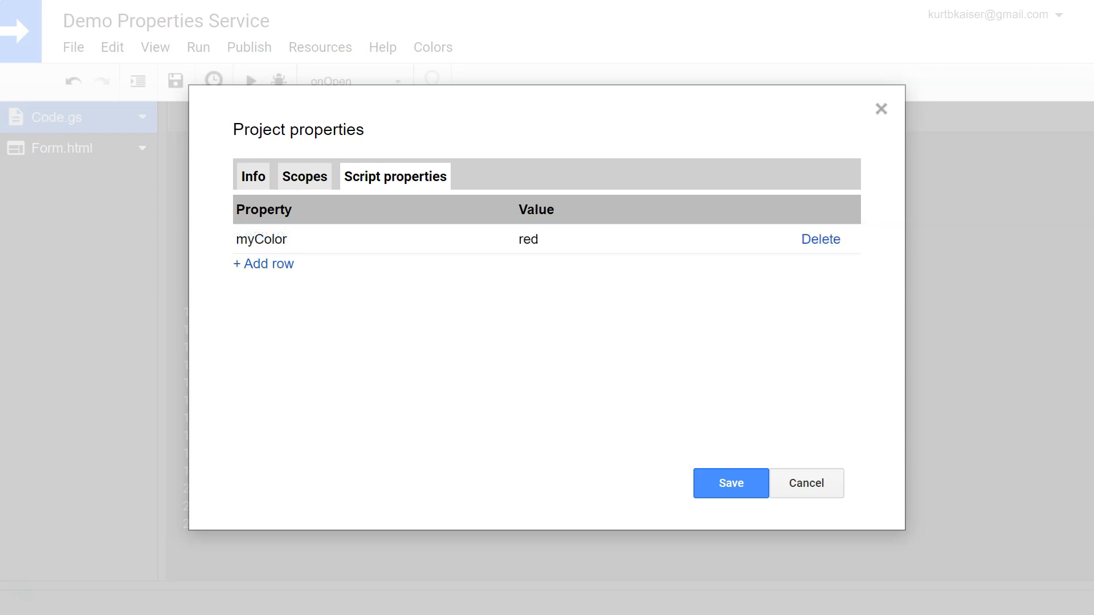
{"action": "mouse_move", "coordinate": [790, 293]}
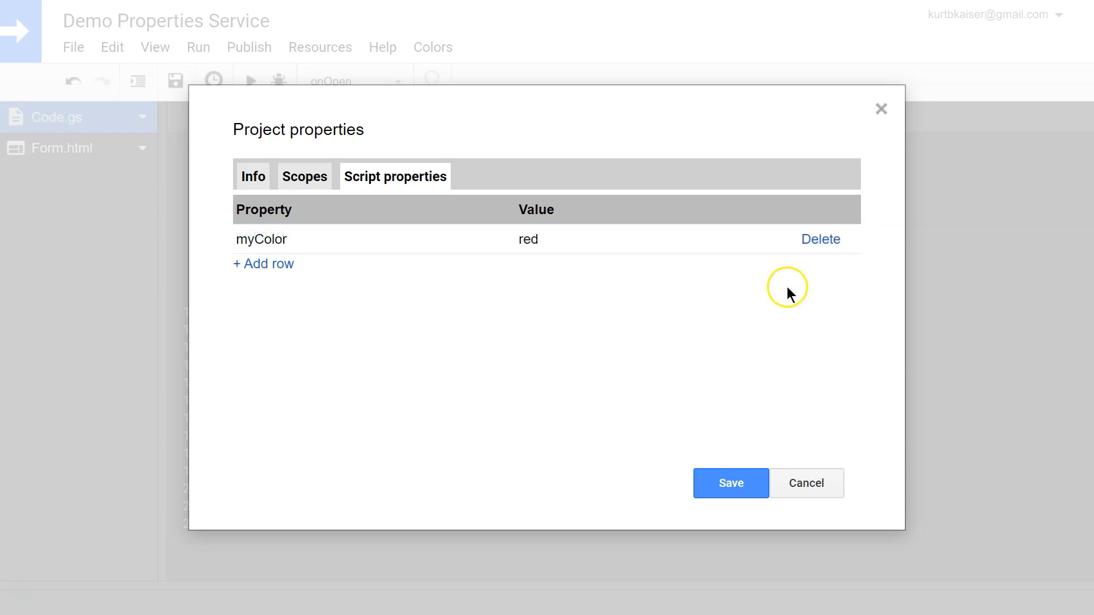
{"action": "left_click", "coordinate": [731, 483]}
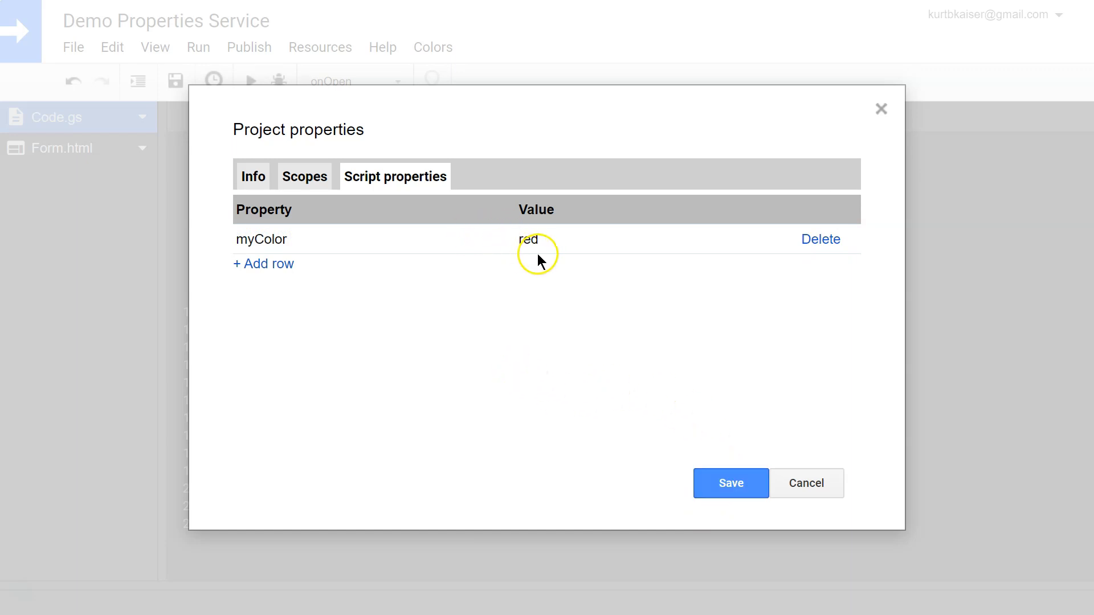
{"action": "mouse_move", "coordinate": [529, 326]}
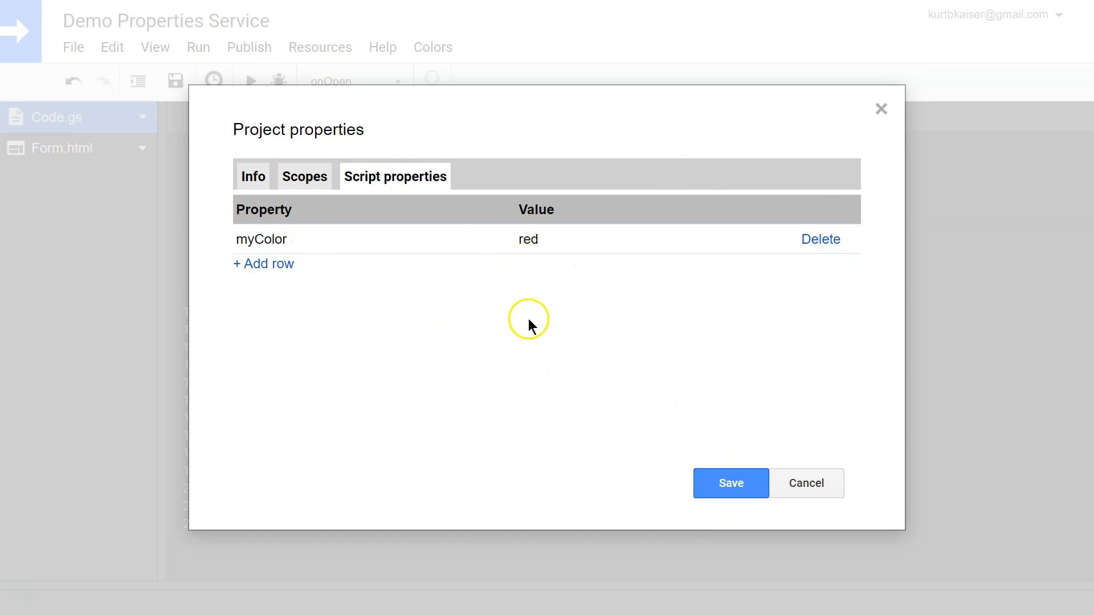
{"action": "mouse_move", "coordinate": [527, 206]}
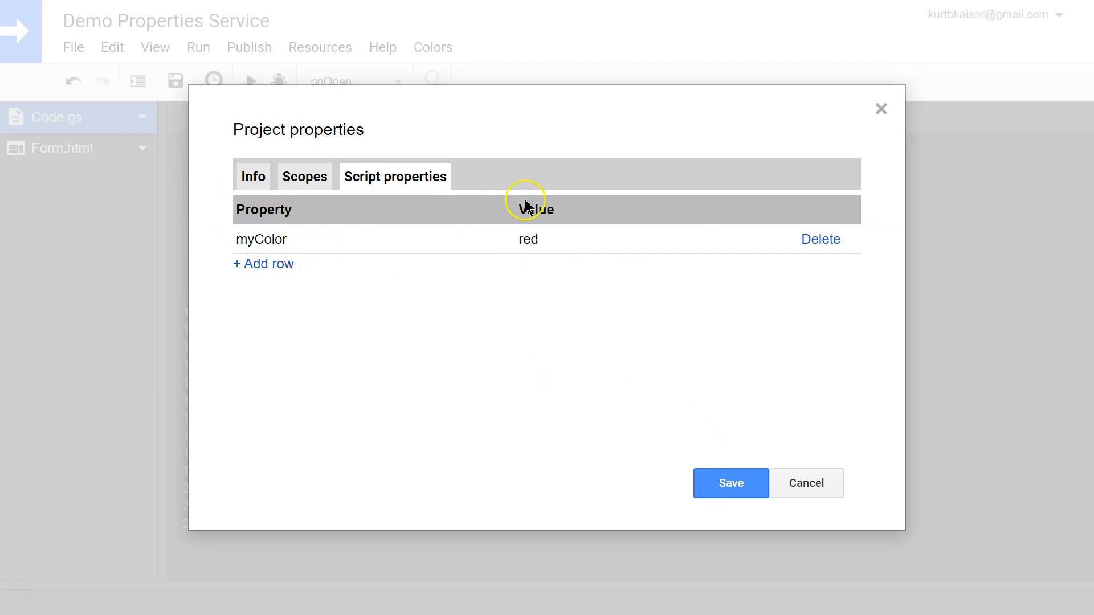
{"action": "mouse_move", "coordinate": [726, 424]}
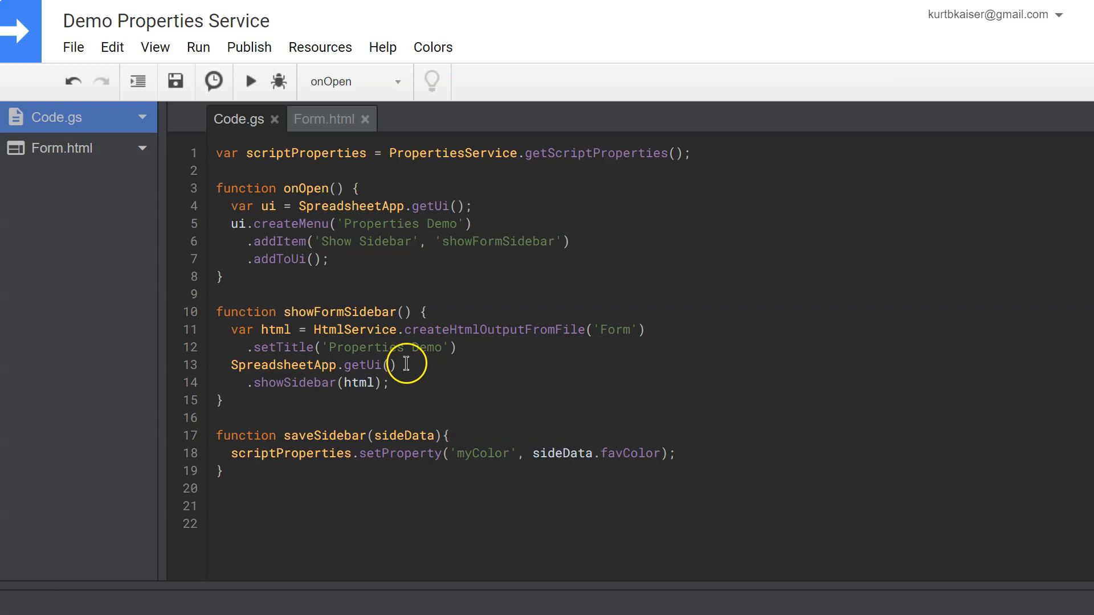
{"action": "mouse_move", "coordinate": [65, 178]}
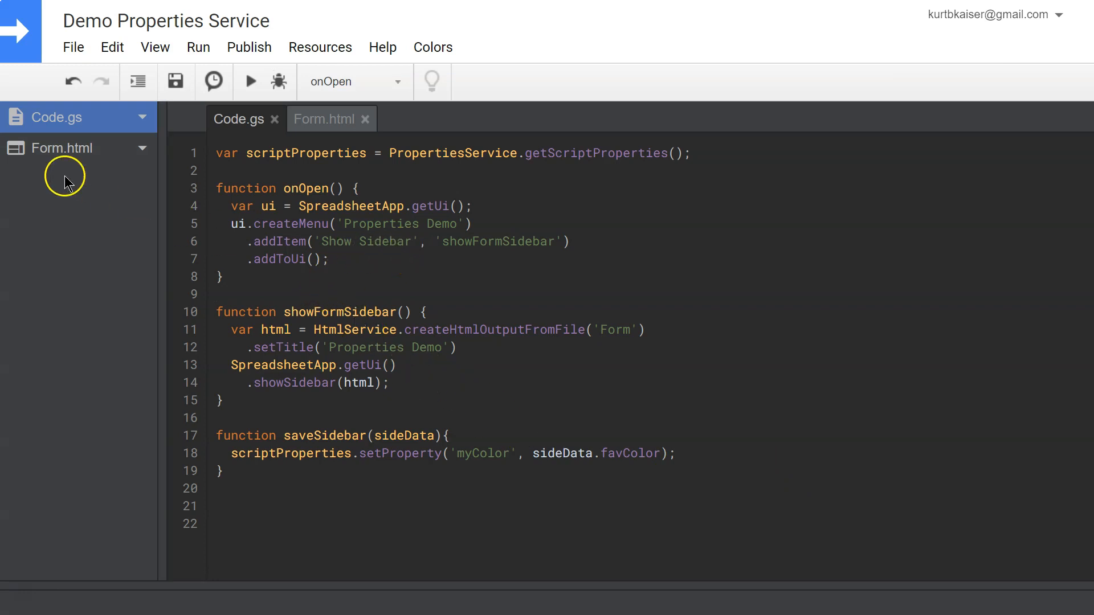
- In Form.html add <br><br> and paste the Animal heading with a Bird/Dog/Fish dropdown
{"action": "left_click", "coordinate": [323, 119]}
{"action": "type", "text": "<"}
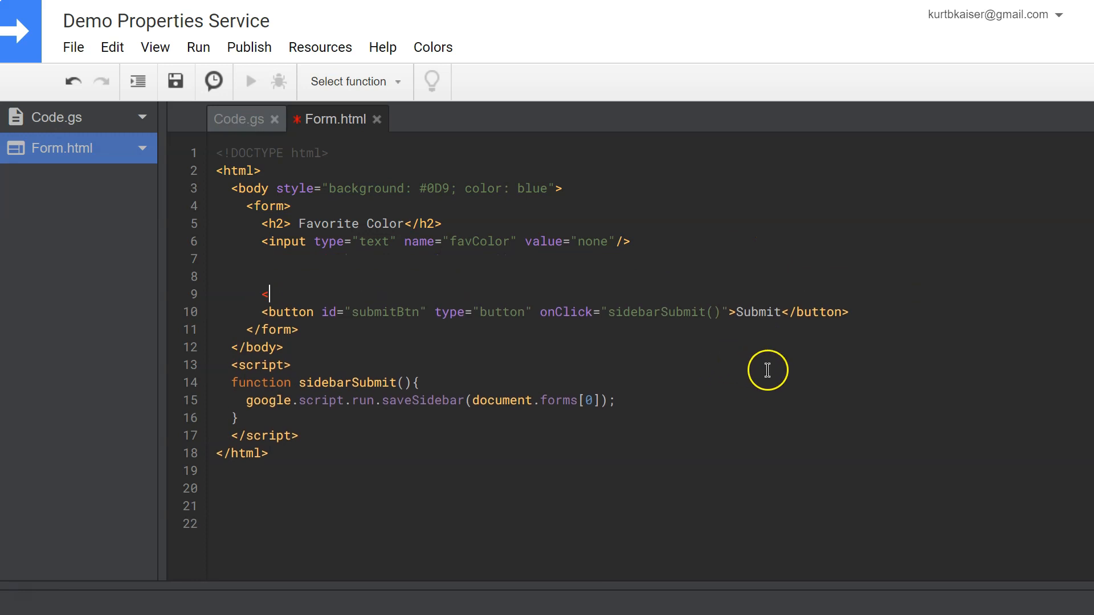
{"action": "type", "text": "br><br>"}
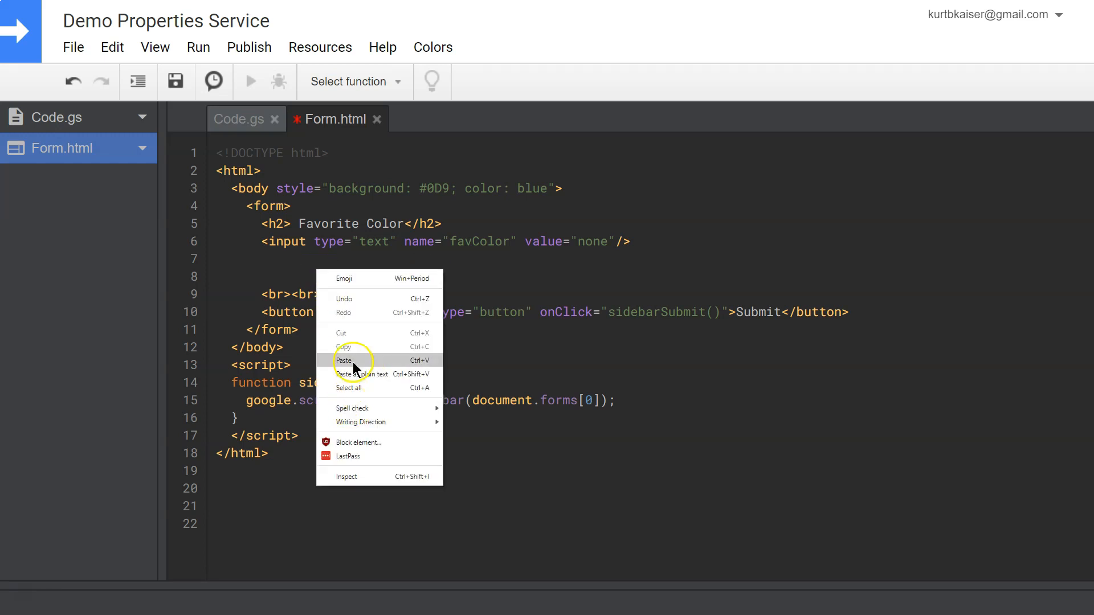
{"action": "left_click", "coordinate": [344, 361]}
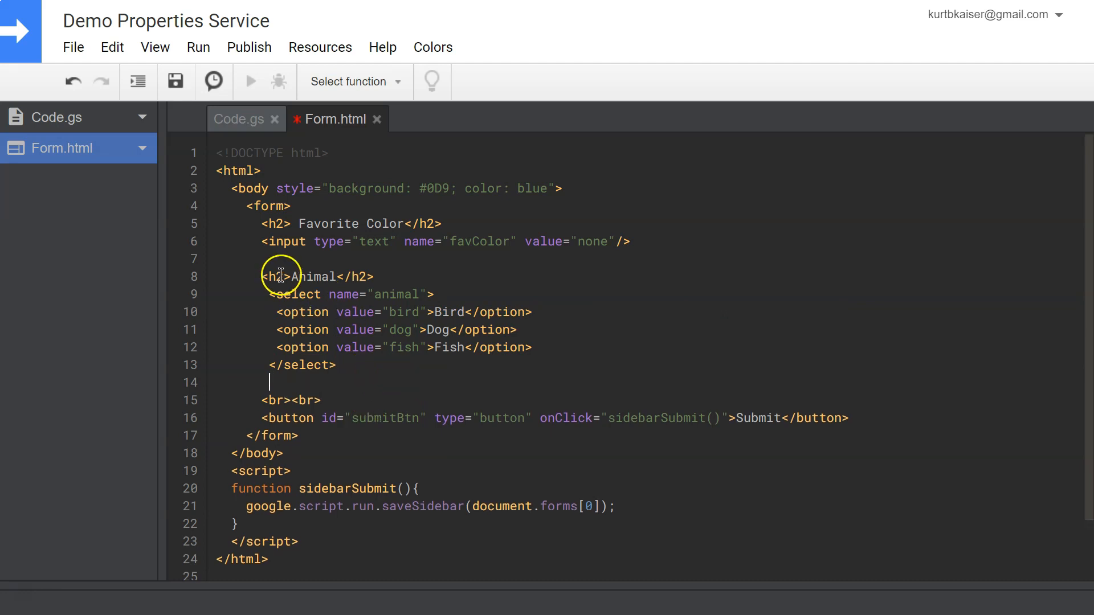
{"action": "mouse_move", "coordinate": [389, 294]}
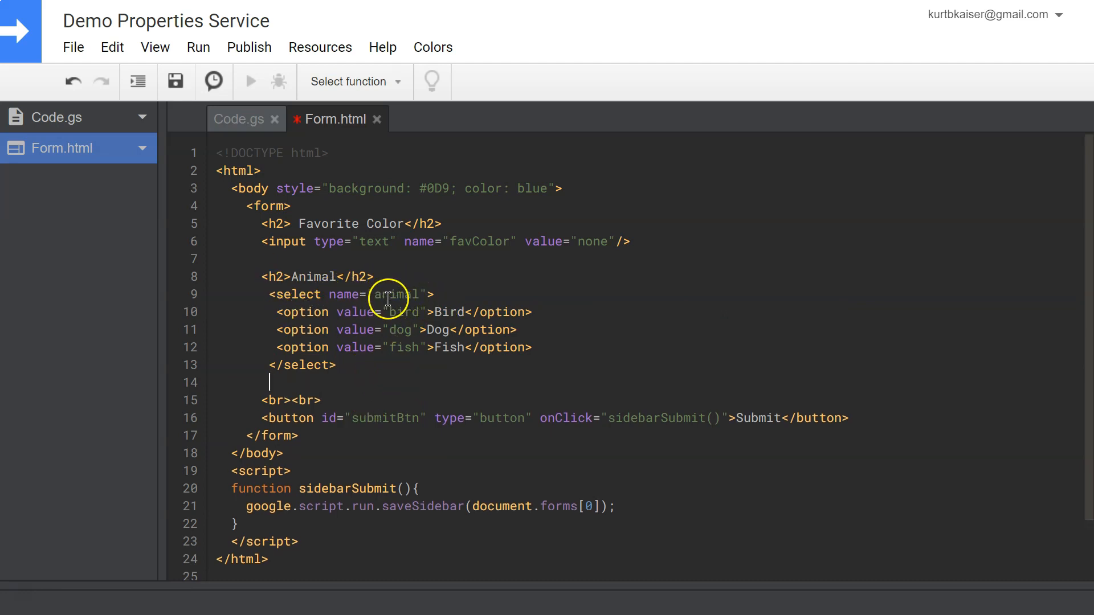
{"action": "mouse_move", "coordinate": [475, 321]}
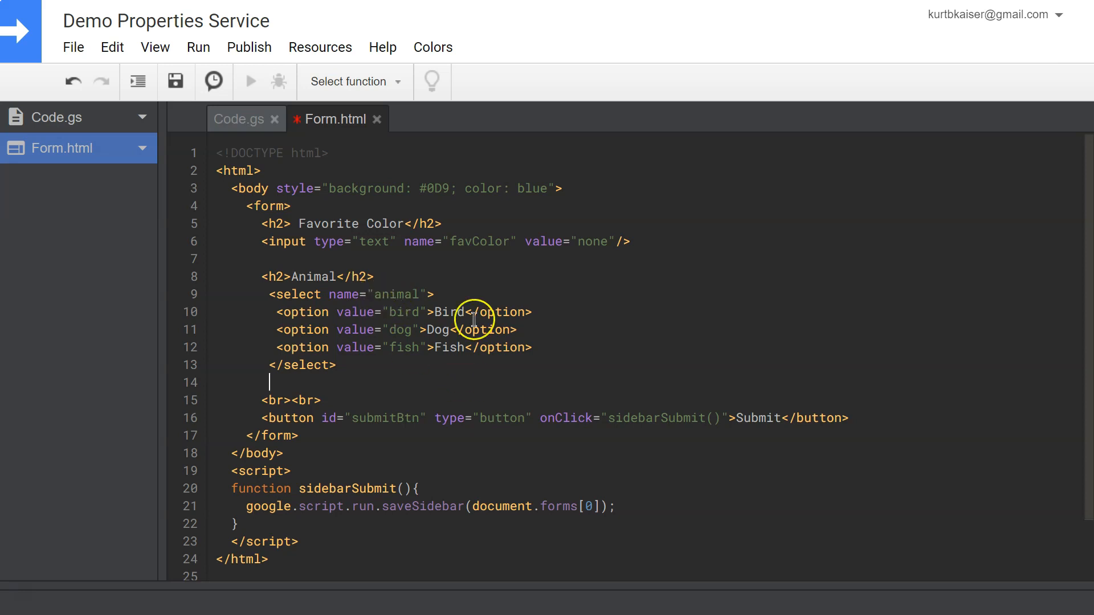
{"action": "mouse_move", "coordinate": [428, 425]}
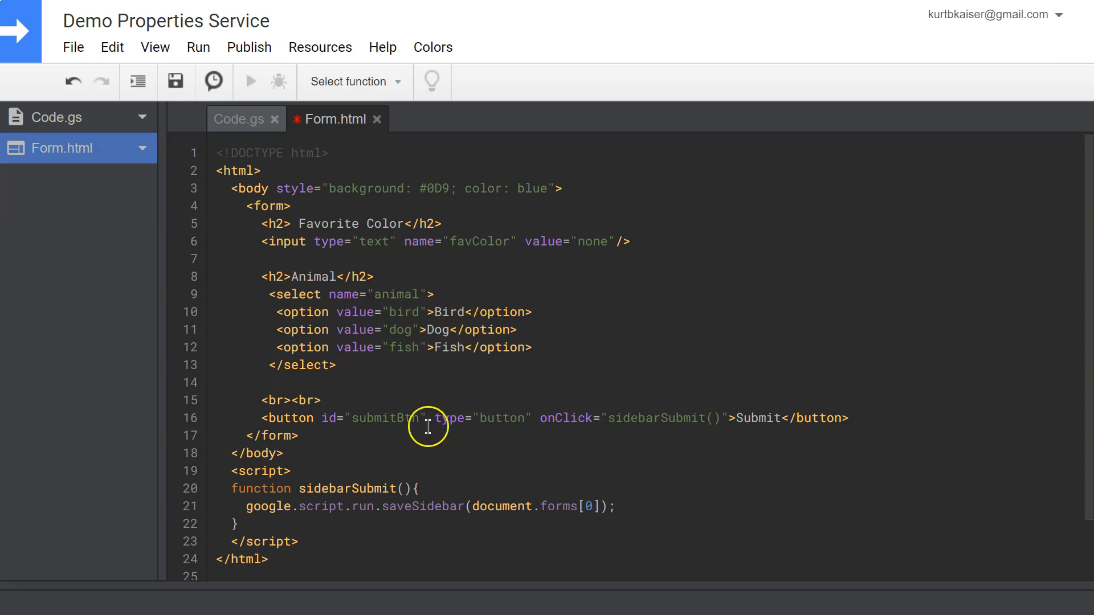
{"action": "mouse_move", "coordinate": [504, 520]}
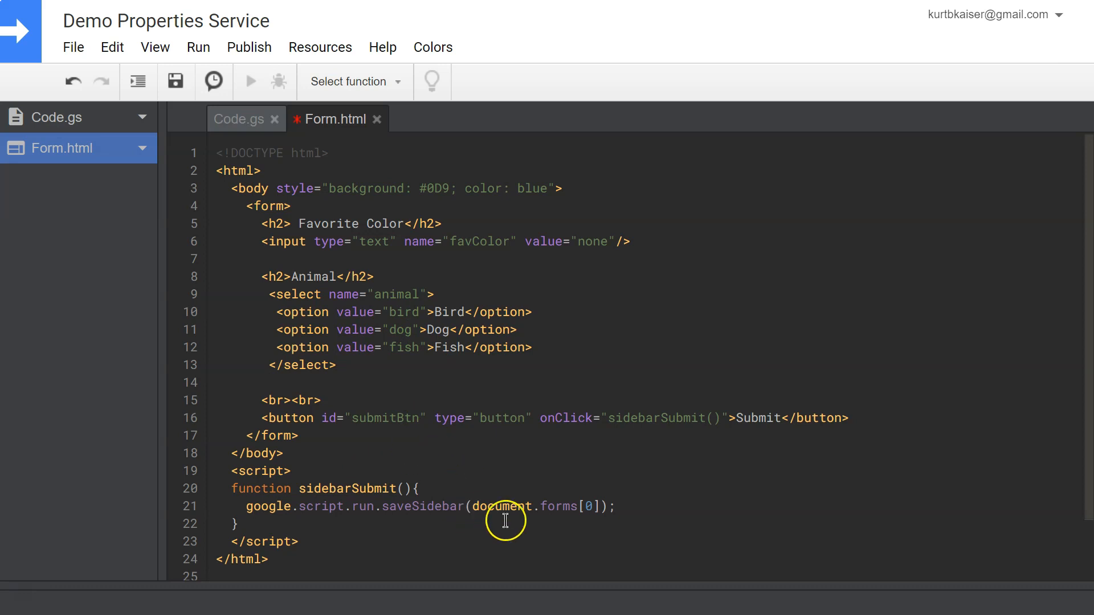
{"action": "mouse_move", "coordinate": [556, 522]}
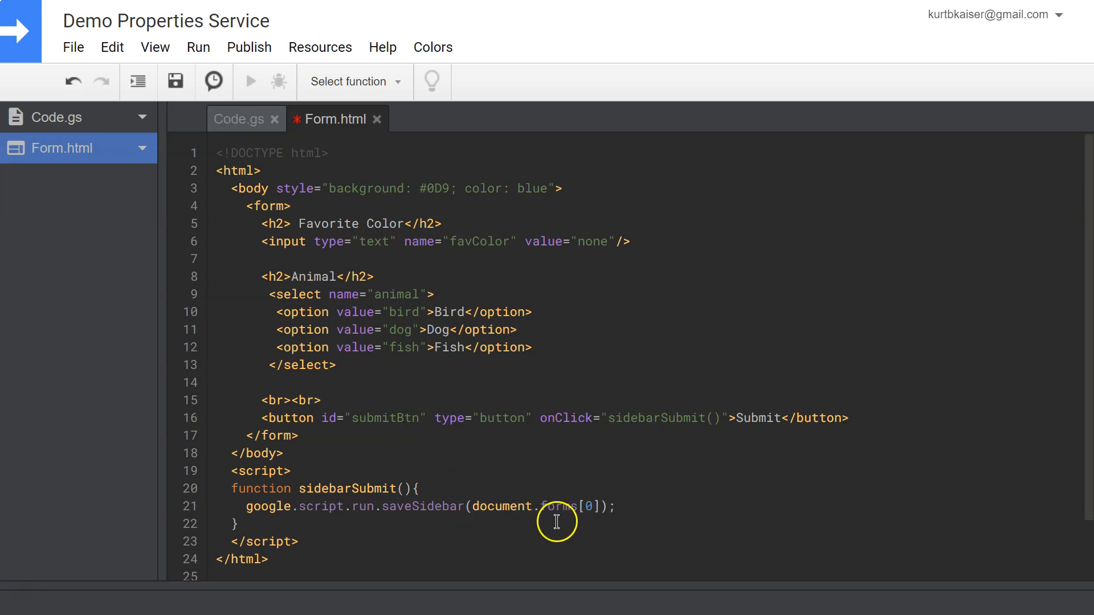
{"action": "mouse_move", "coordinate": [546, 500]}
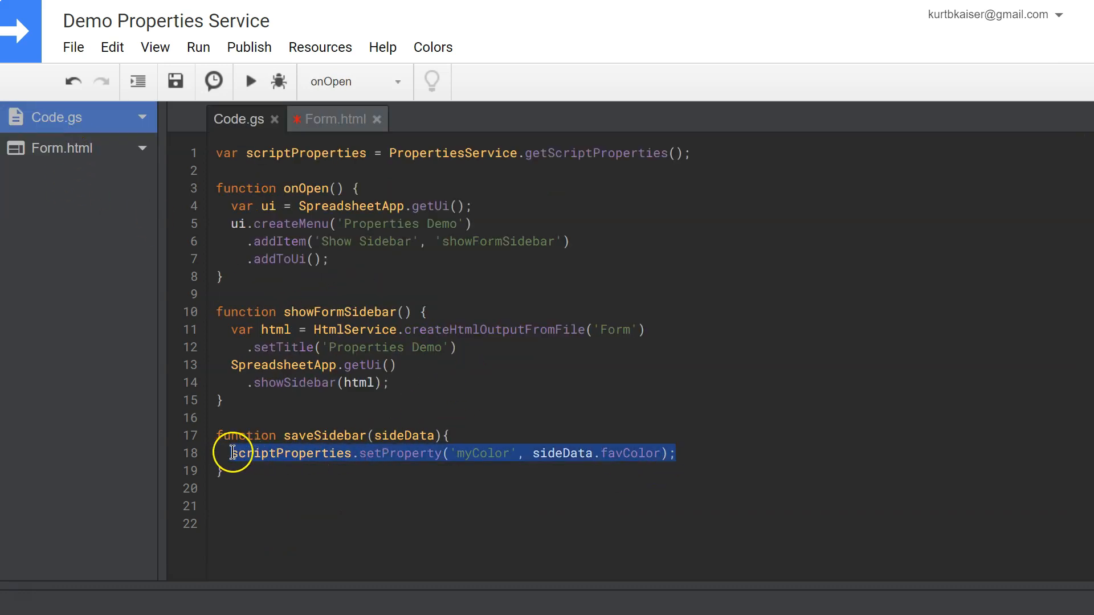
- Duplicate the myColor setProperty line as 'myAnimal' storing sideData.animal, checking Form.html field names
{"action": "left_click", "coordinate": [675, 453]}
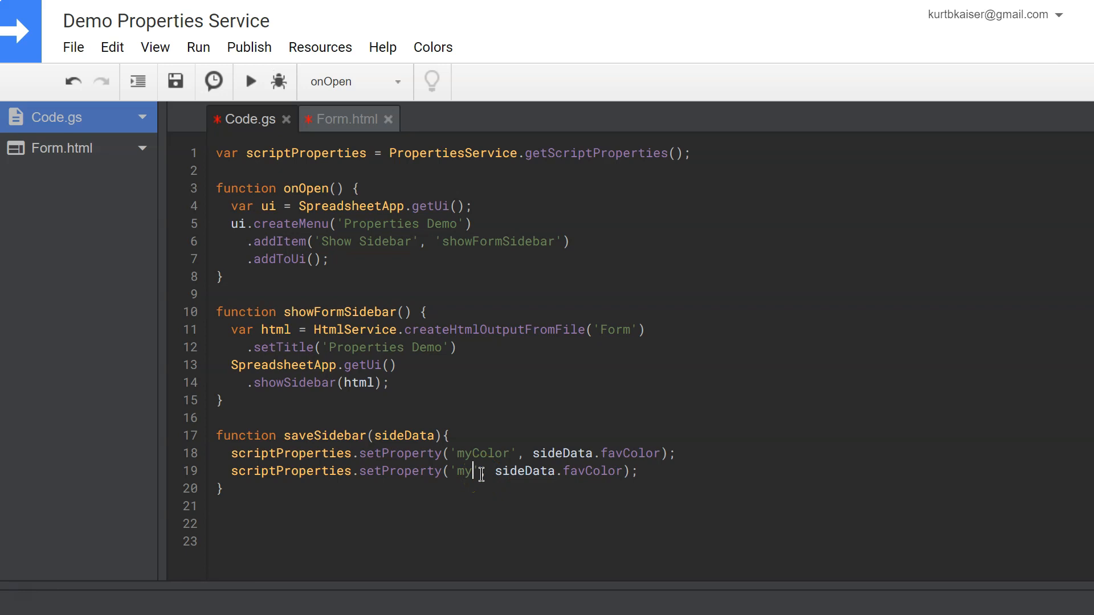
{"action": "type", "text": "Animal"}
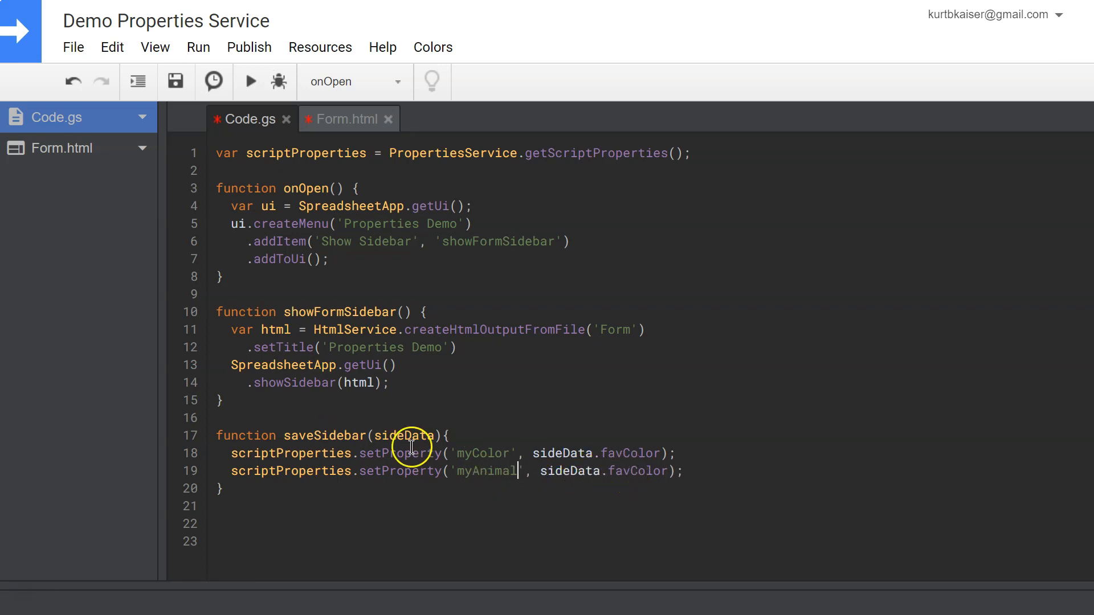
{"action": "left_click", "coordinate": [347, 118]}
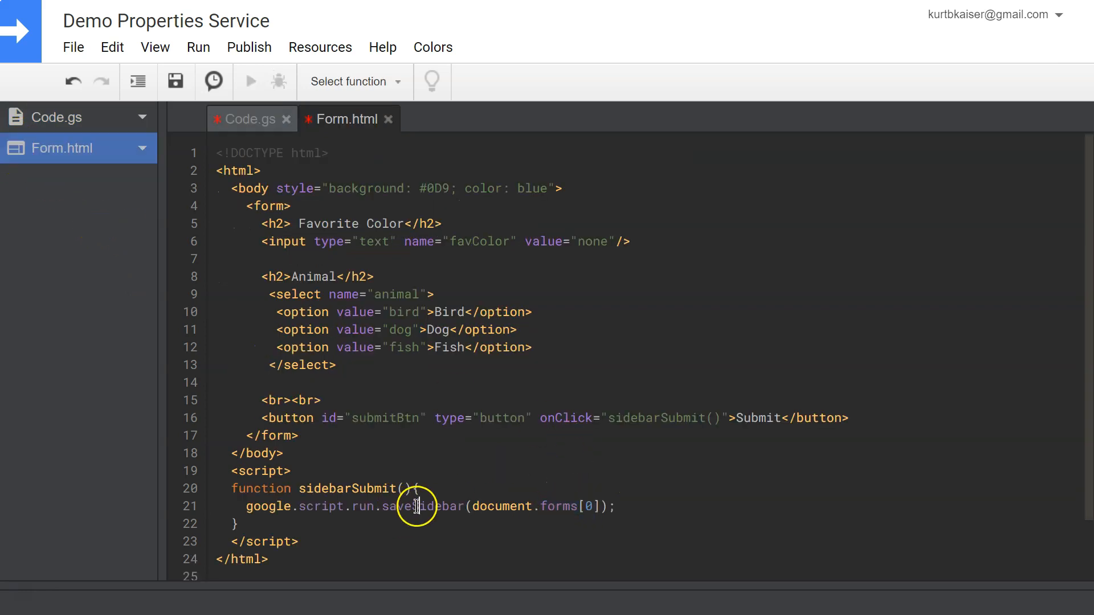
{"action": "double_click", "coordinate": [422, 506]}
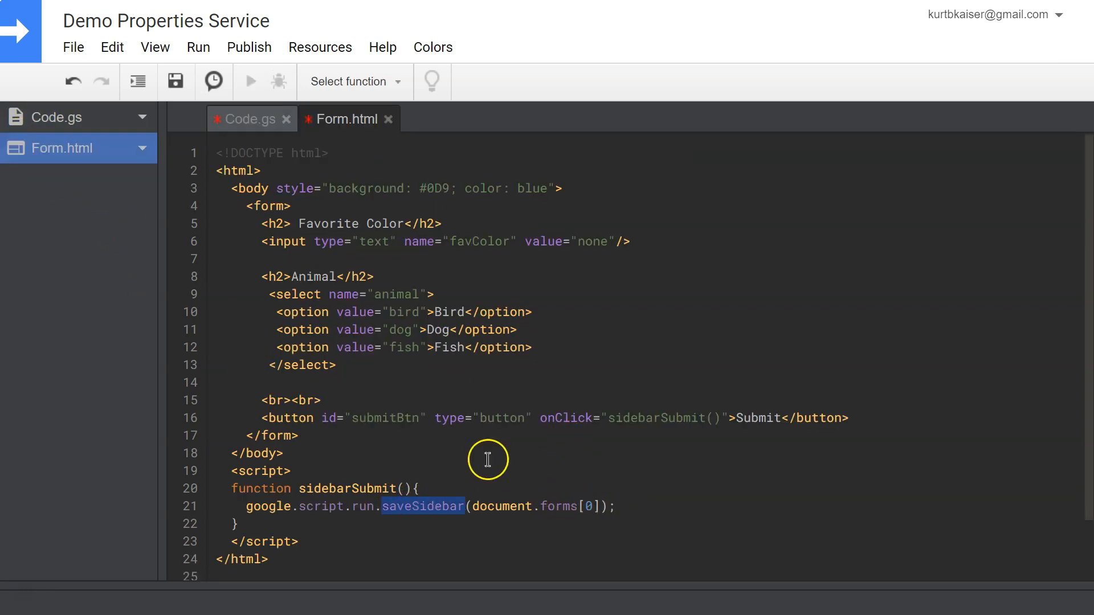
{"action": "left_click", "coordinate": [57, 116]}
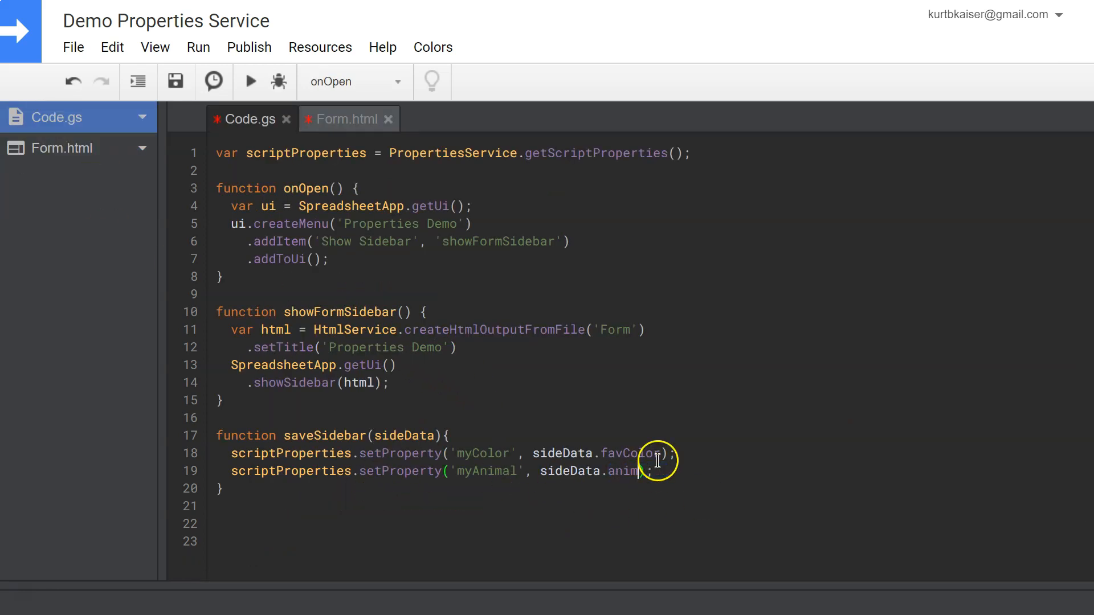
{"action": "left_click", "coordinate": [175, 81]}
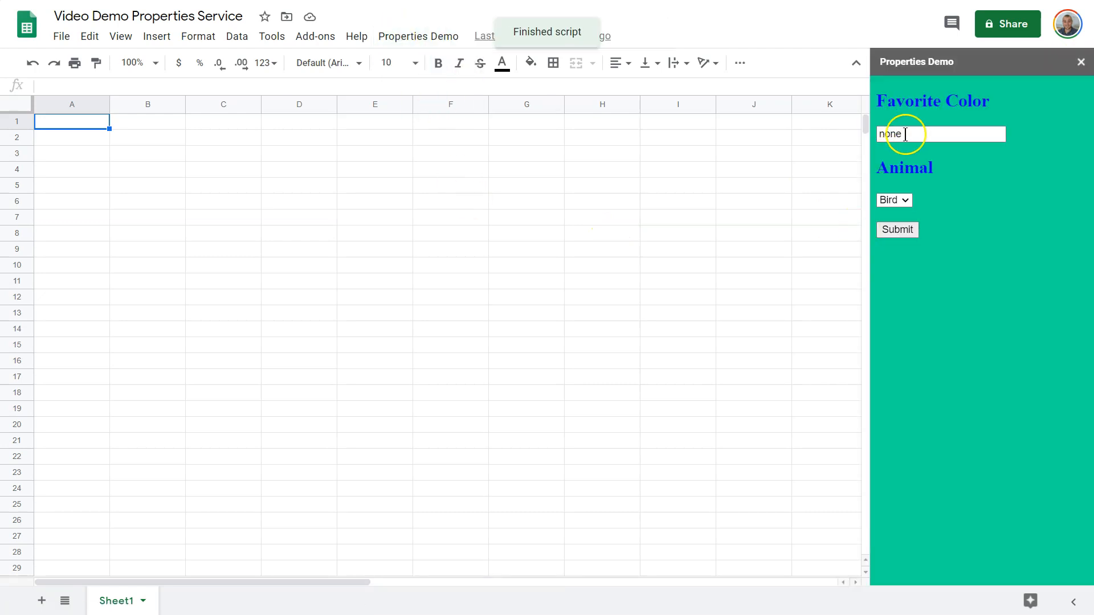
- Enter 'purple' as the favorite color and choose Dog from the Animal dropdown
{"action": "type", "text": "purple"}
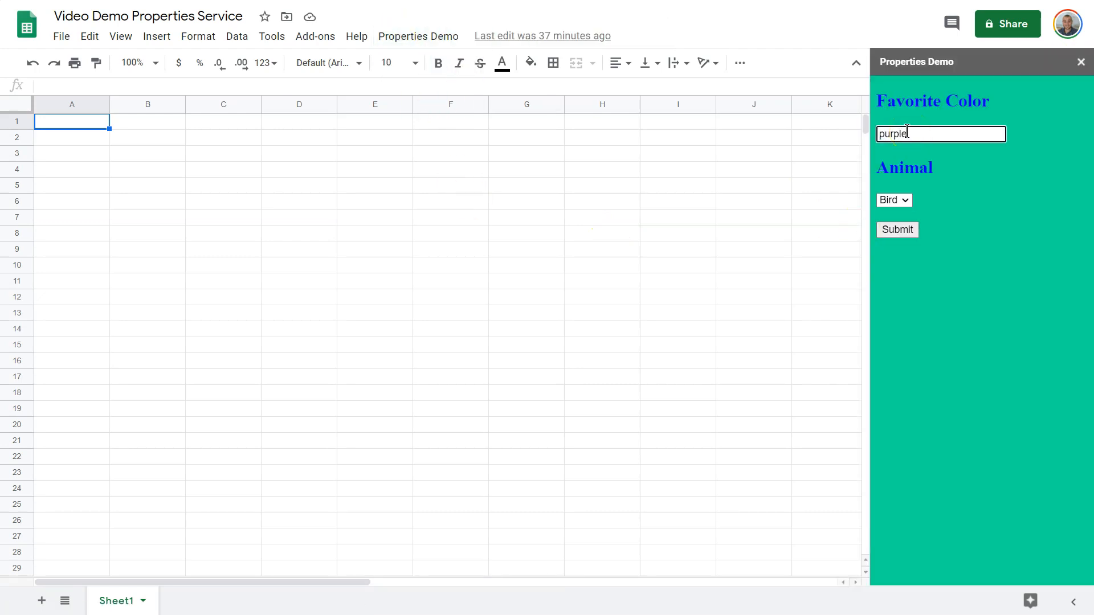
{"action": "left_click", "coordinate": [894, 200]}
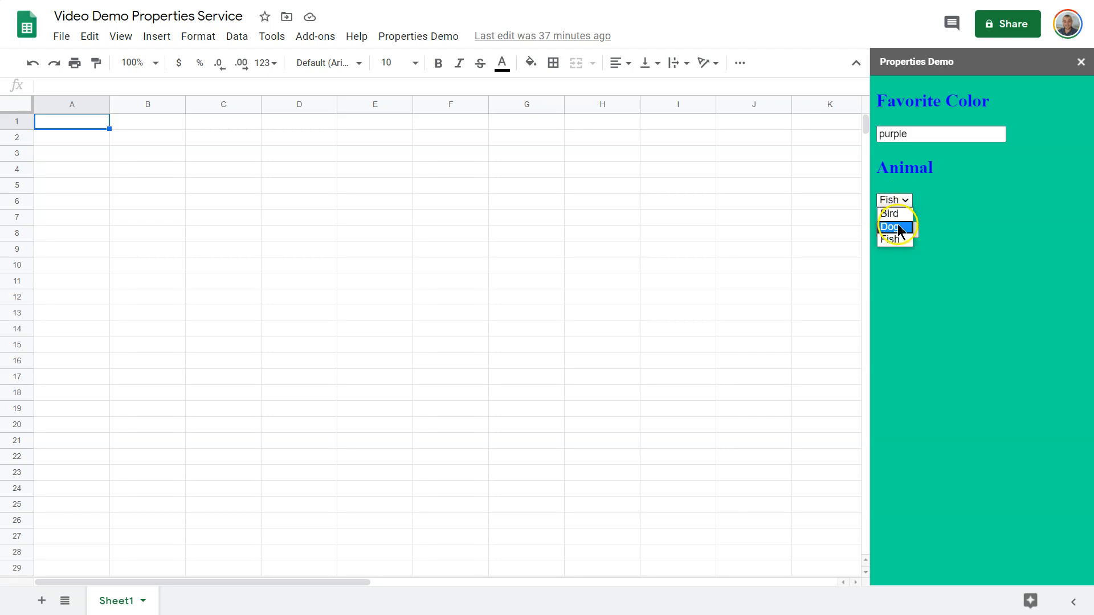
{"action": "left_click", "coordinate": [891, 226]}
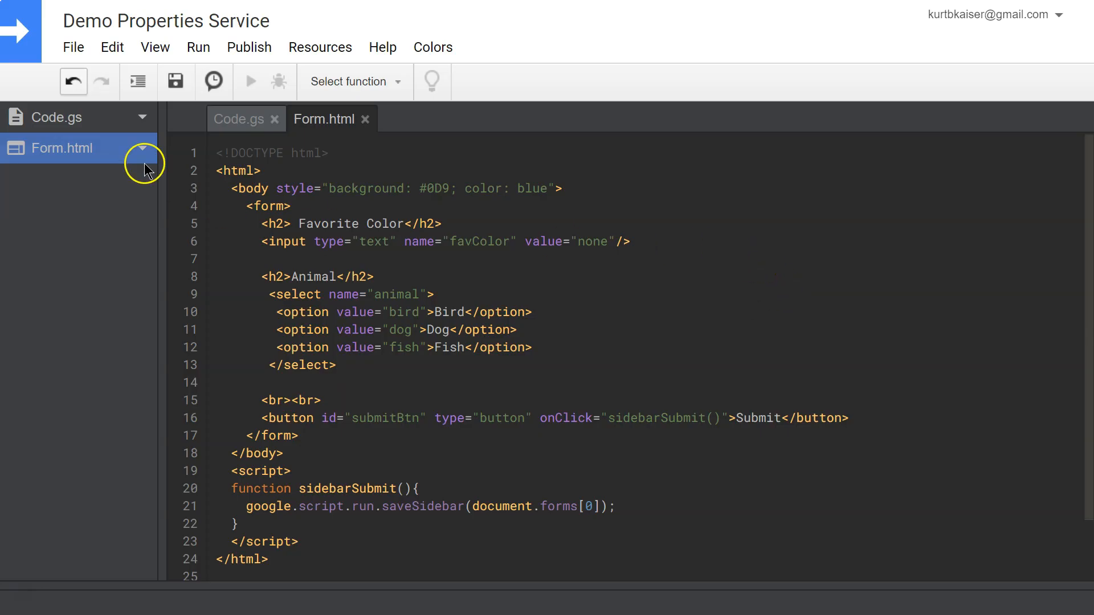
{"action": "left_click", "coordinate": [72, 47]}
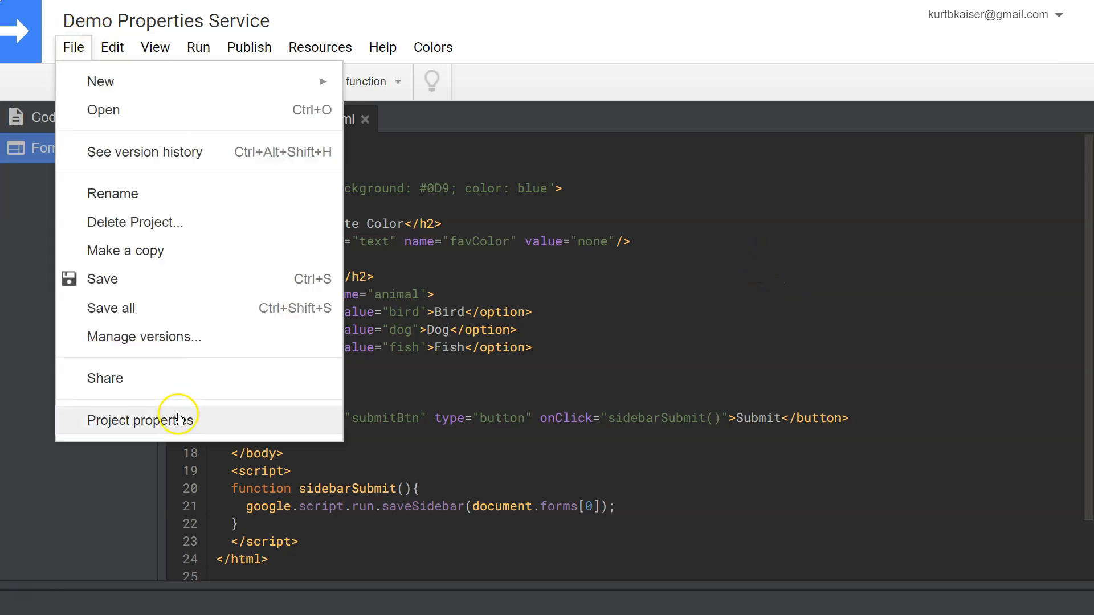
{"action": "left_click", "coordinate": [144, 420]}
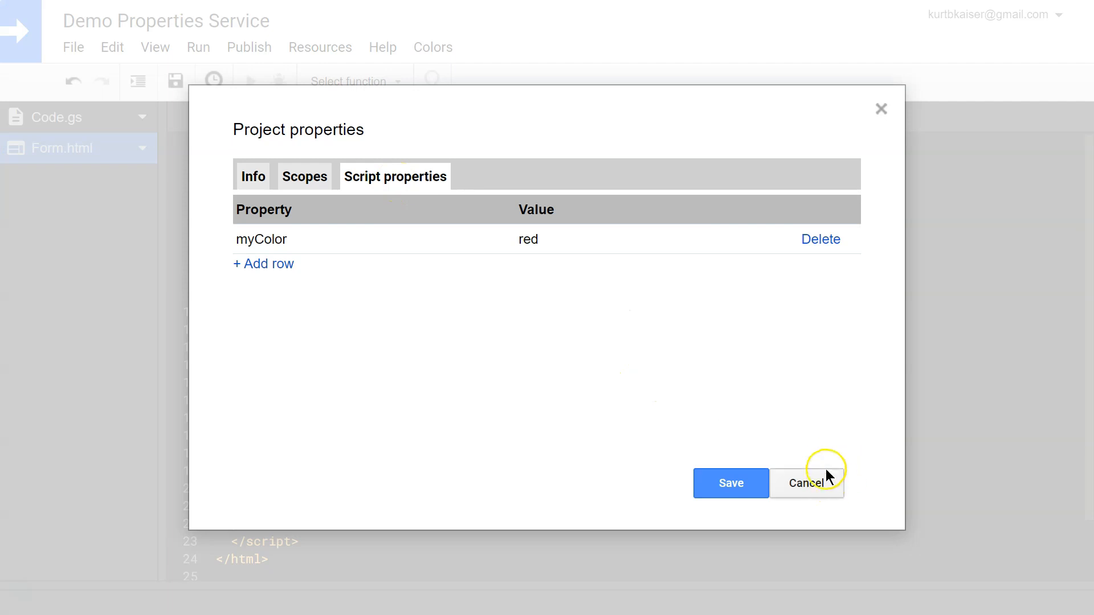
{"action": "left_click", "coordinate": [808, 484]}
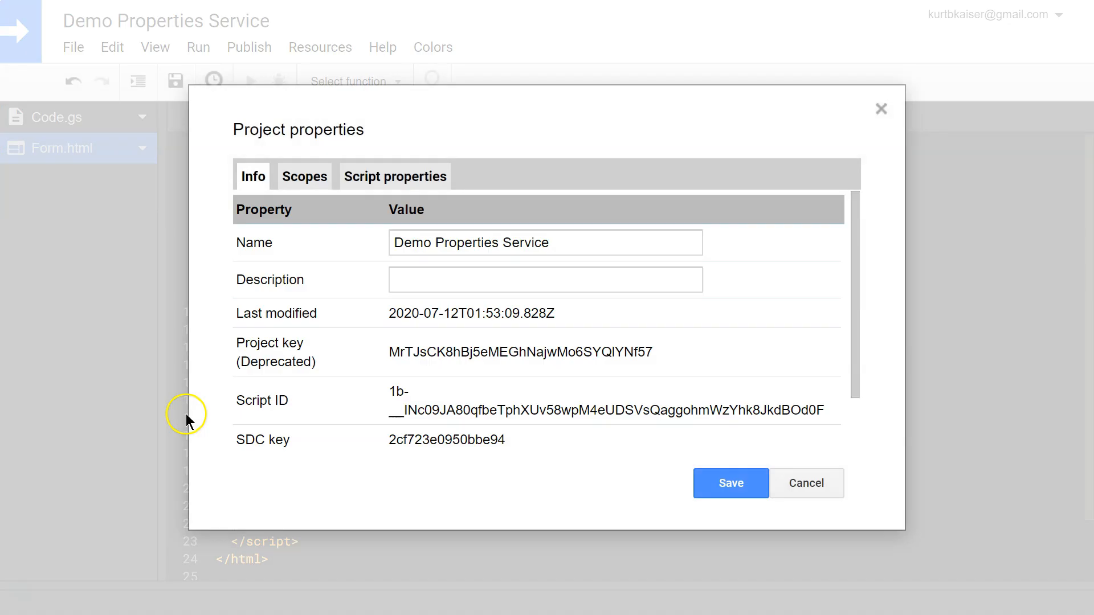
{"action": "left_click", "coordinate": [395, 176]}
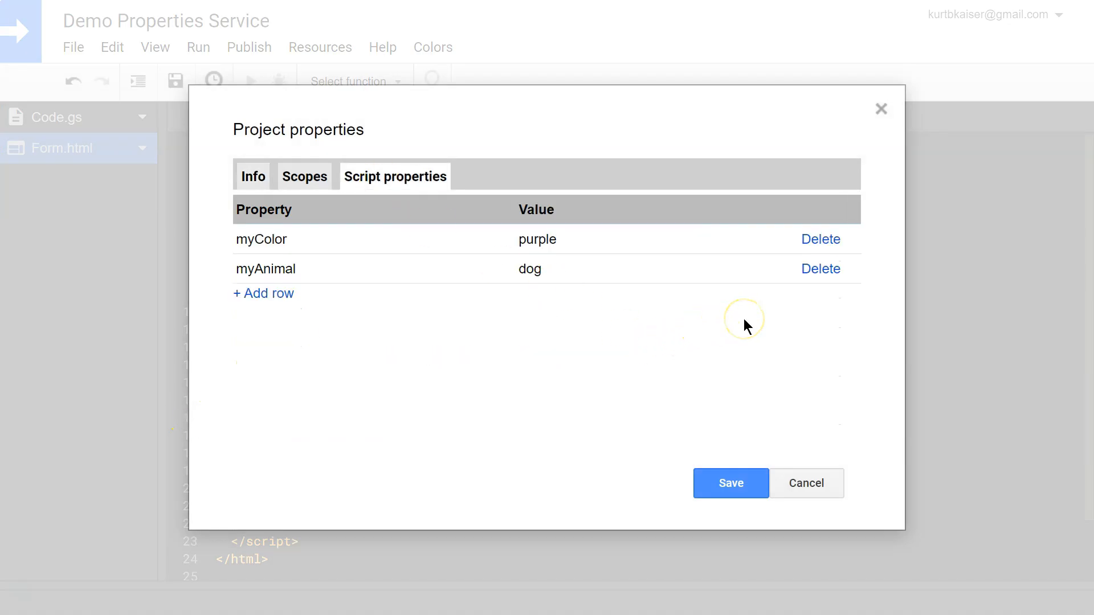
{"action": "mouse_move", "coordinate": [665, 305]}
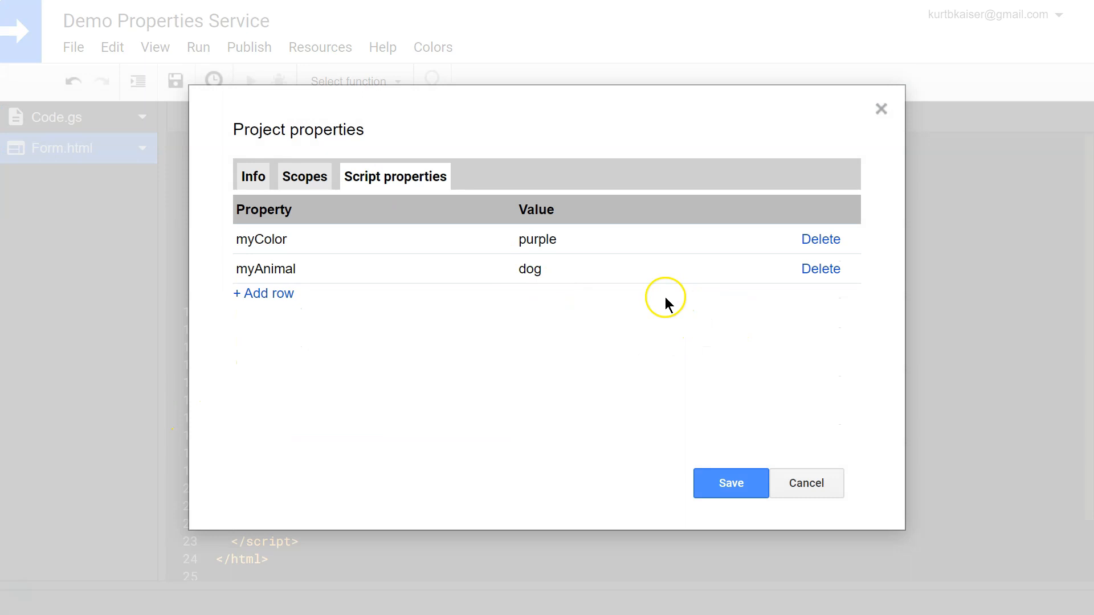
{"action": "mouse_move", "coordinate": [607, 319]}
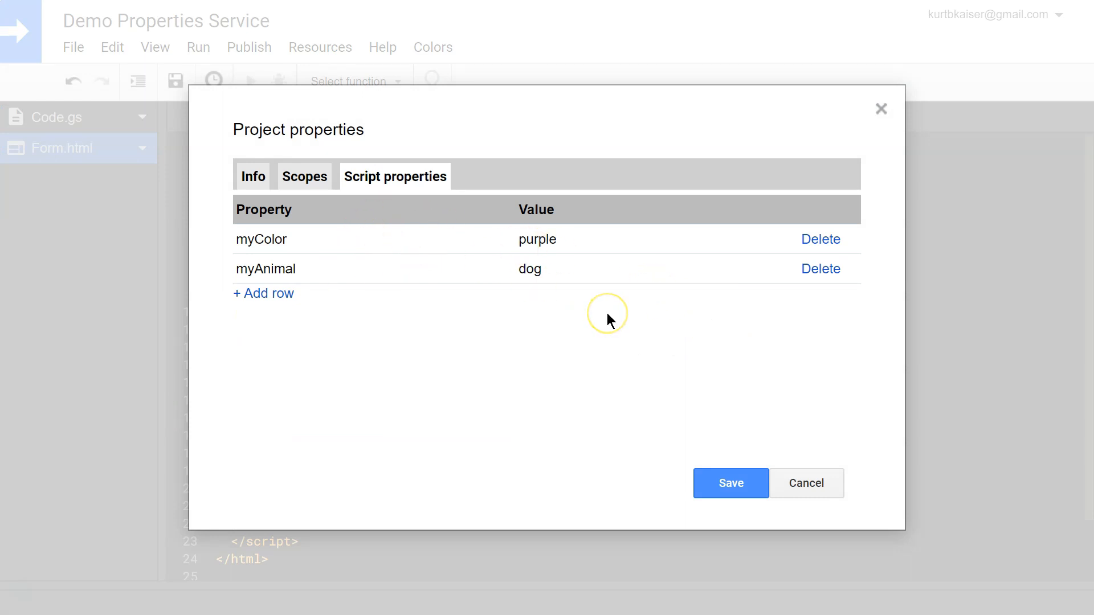
{"action": "mouse_move", "coordinate": [805, 484]}
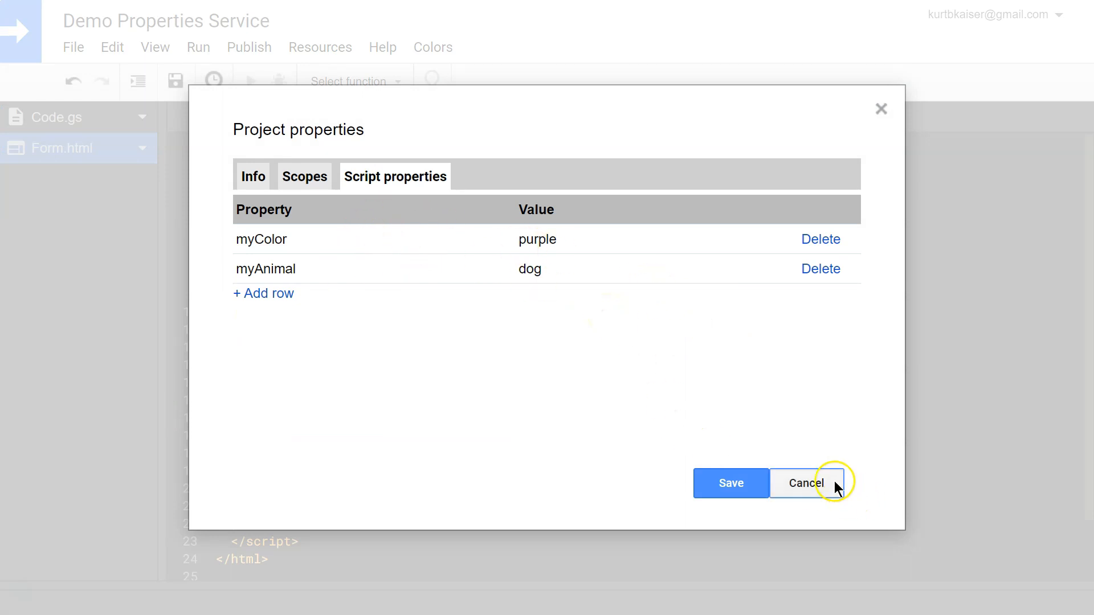
{"action": "left_click", "coordinate": [807, 483]}
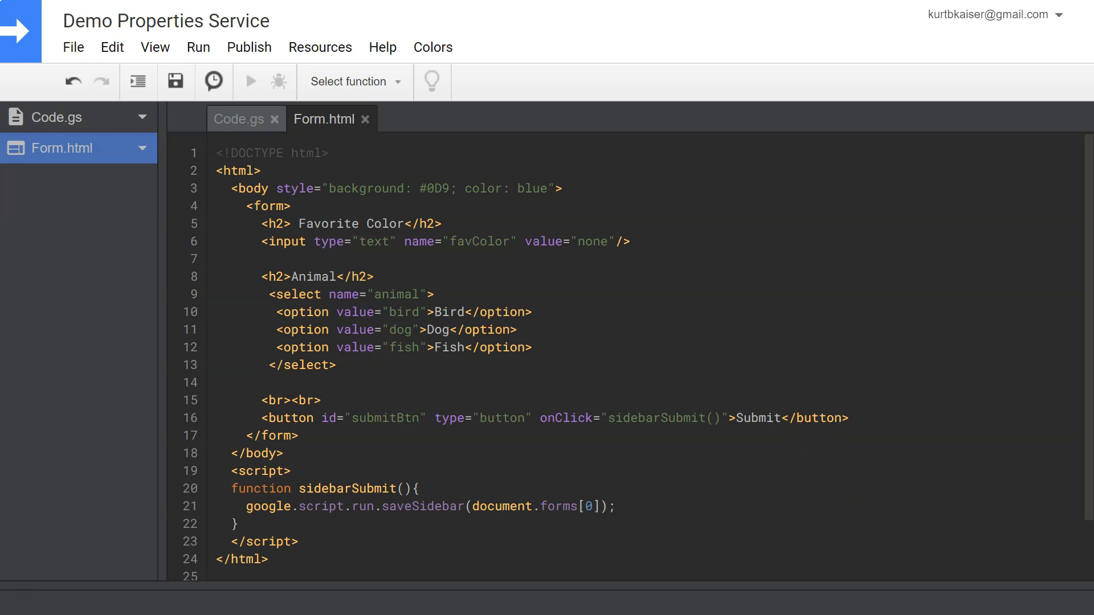